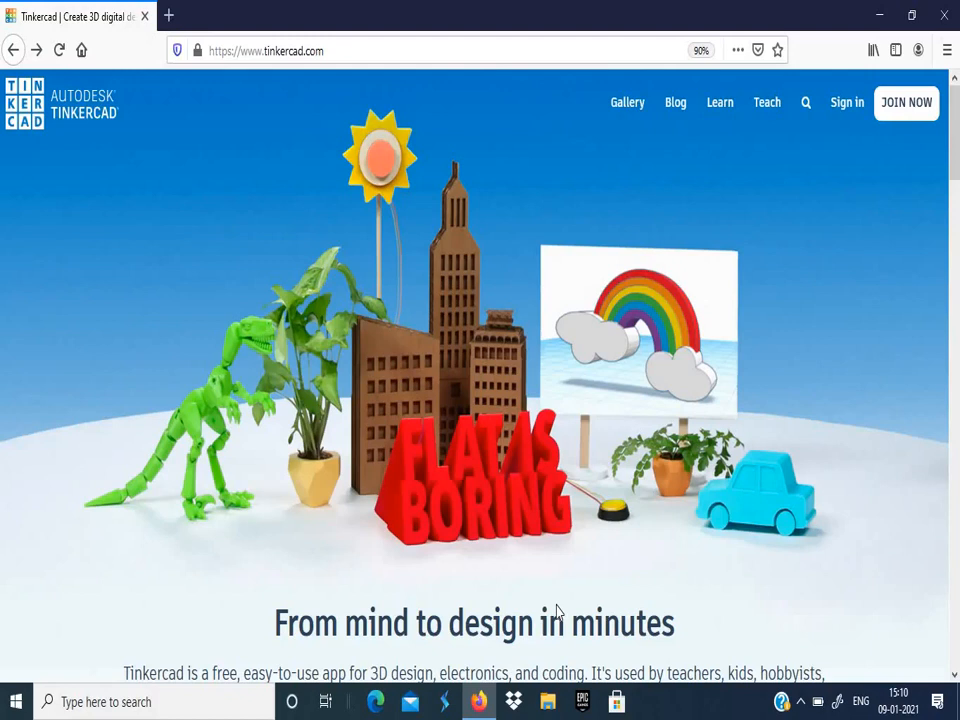
mouse_move(830, 156)
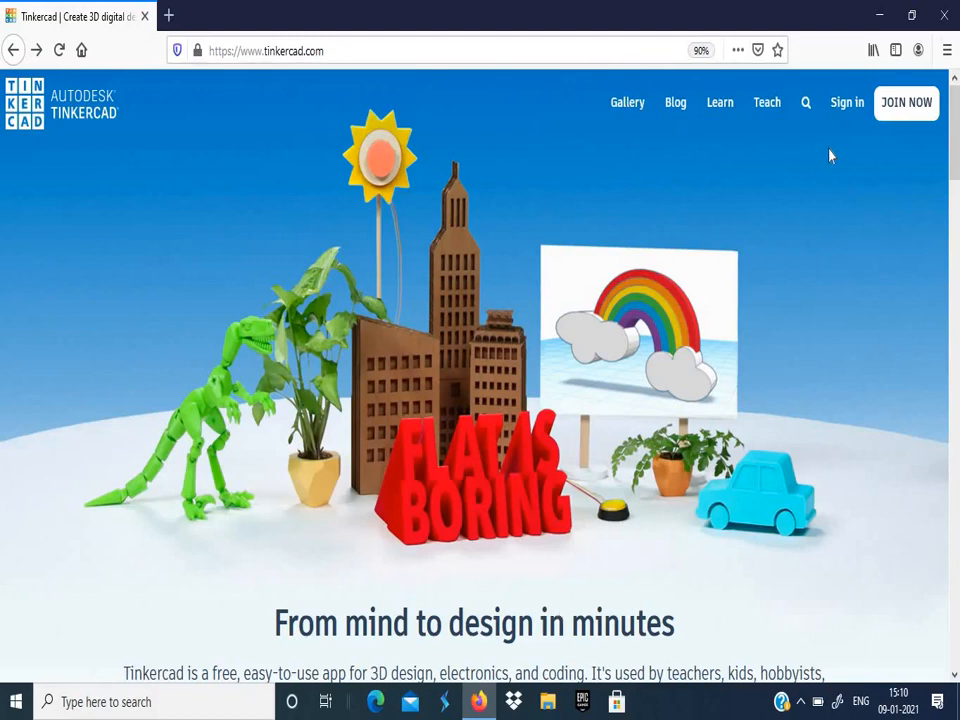
mouse_move(846, 102)
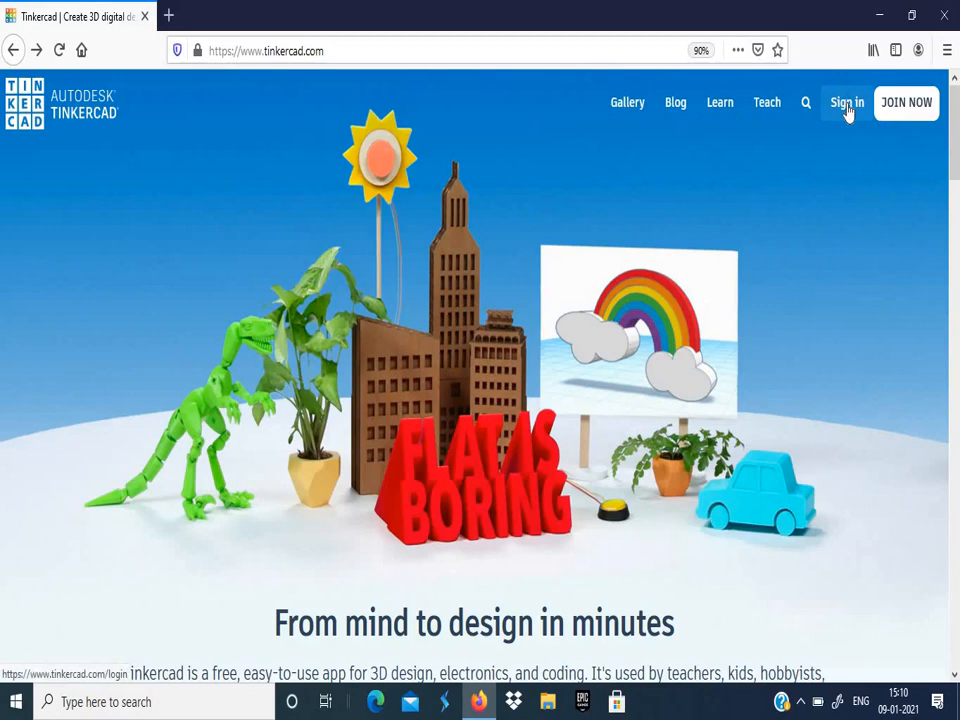
left_click(846, 102)
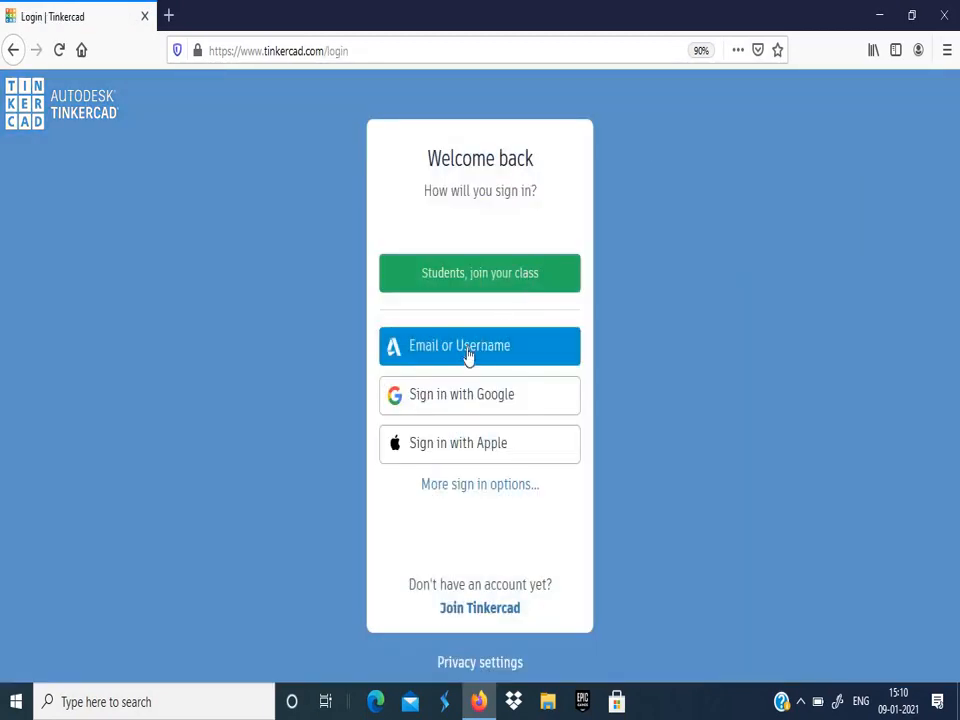
left_click(480, 344)
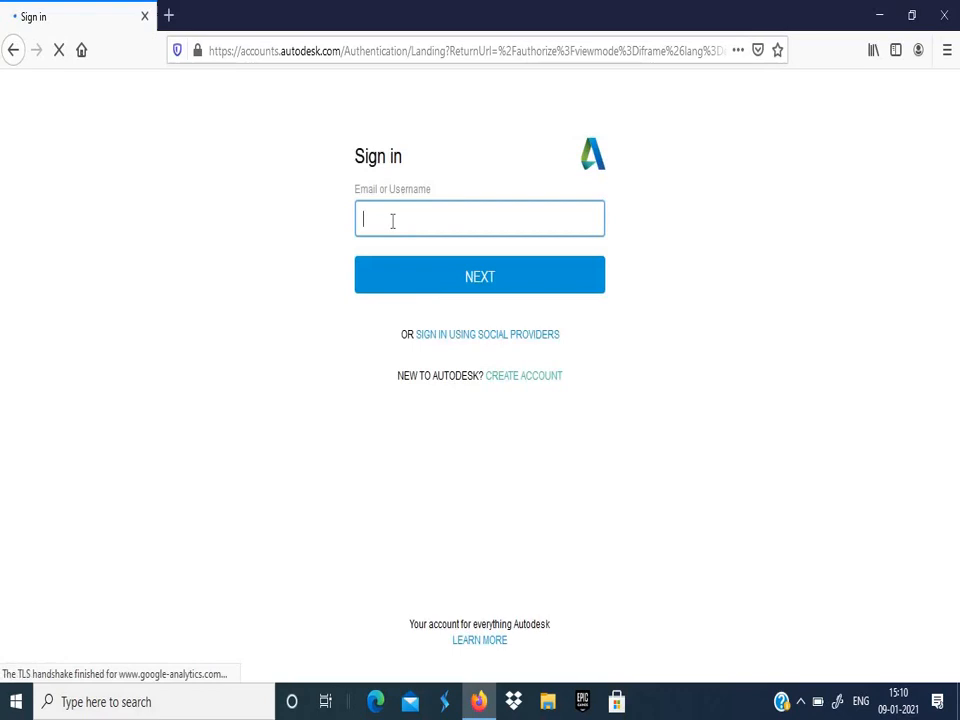
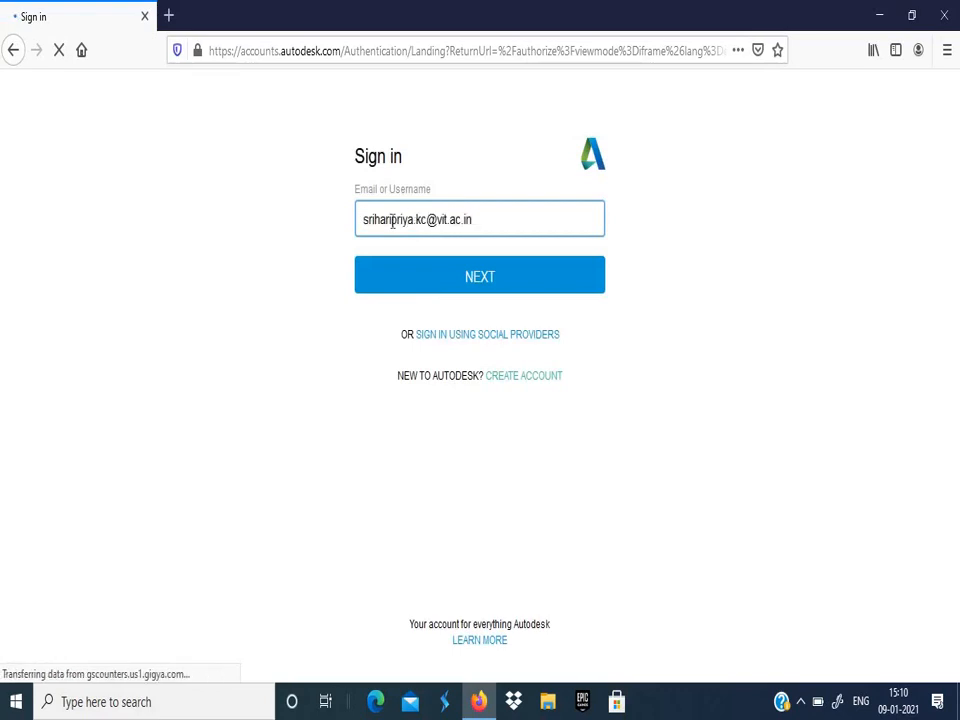
left_click(480, 276)
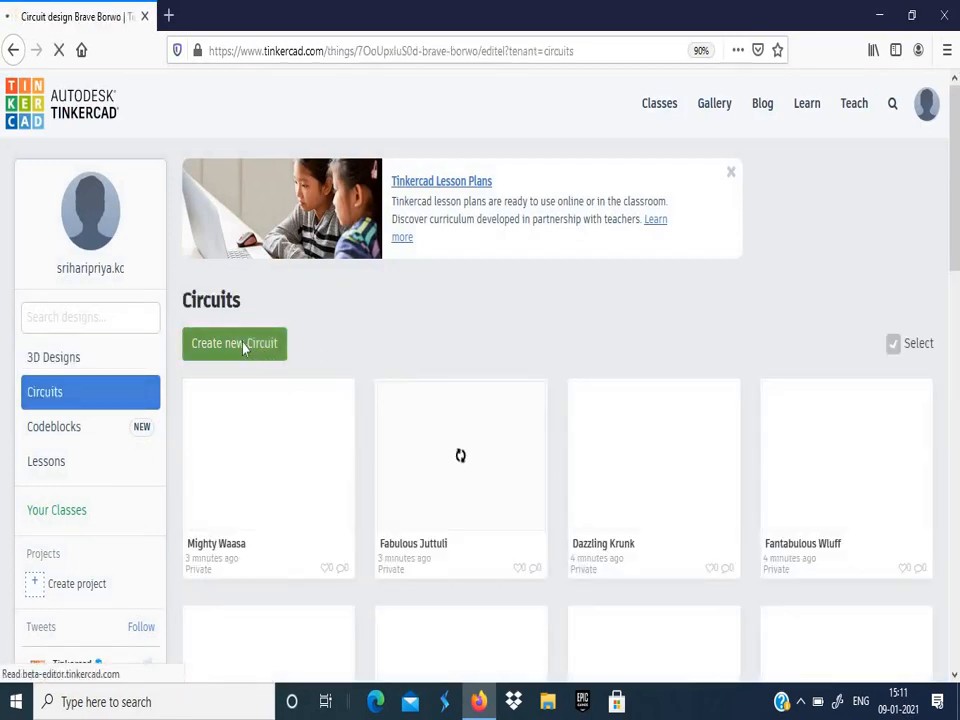
Rename the new design 'Theft alert system / smart security system'
left_click(234, 344)
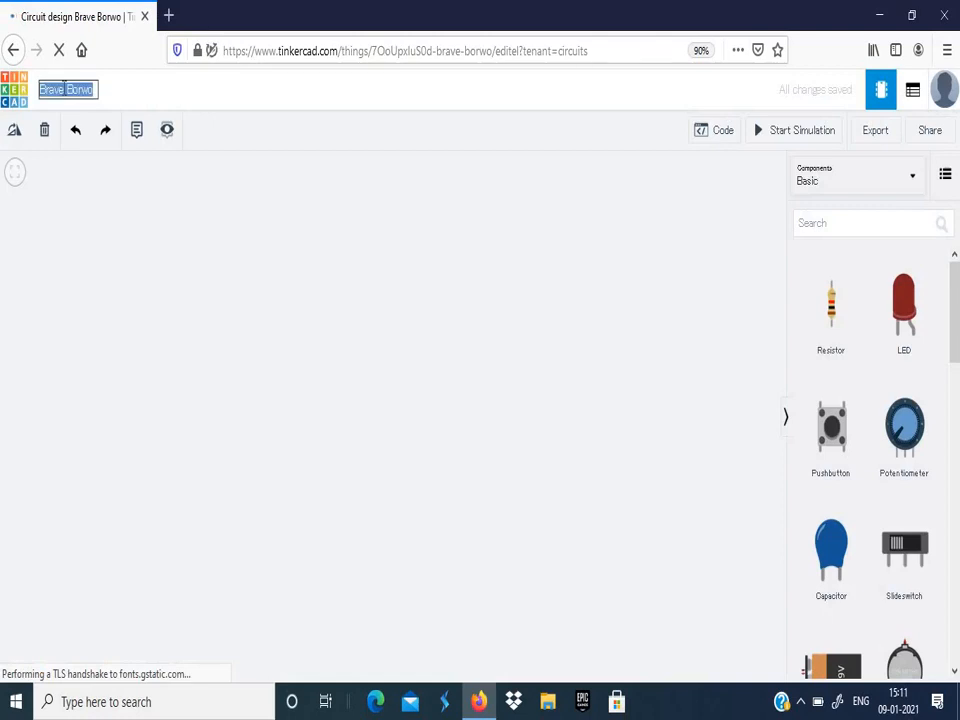
type("TH")
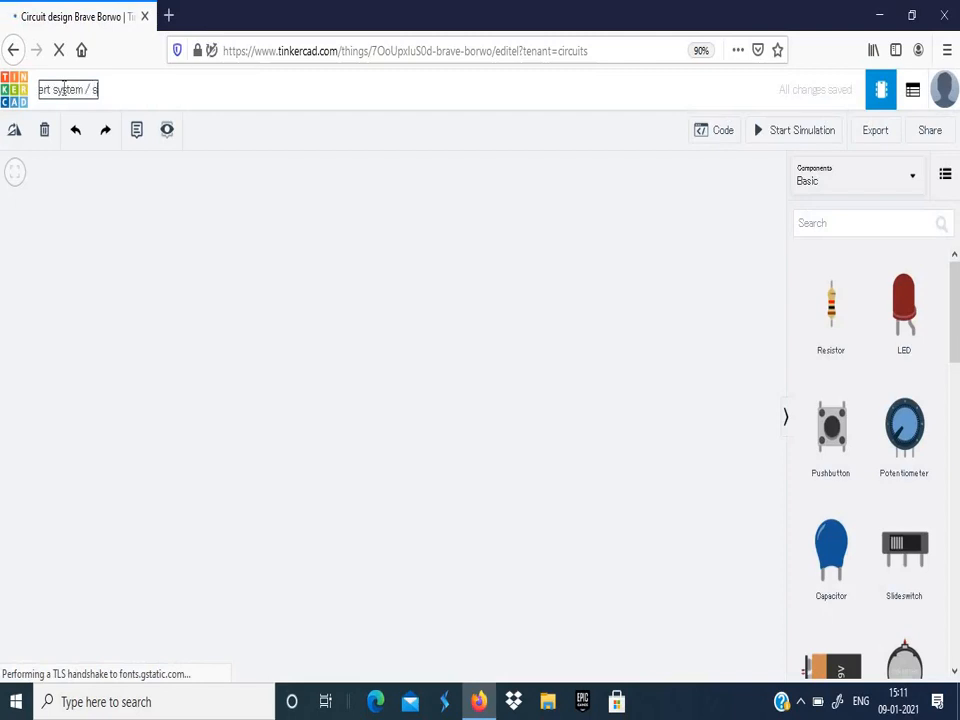
type("smart security system")
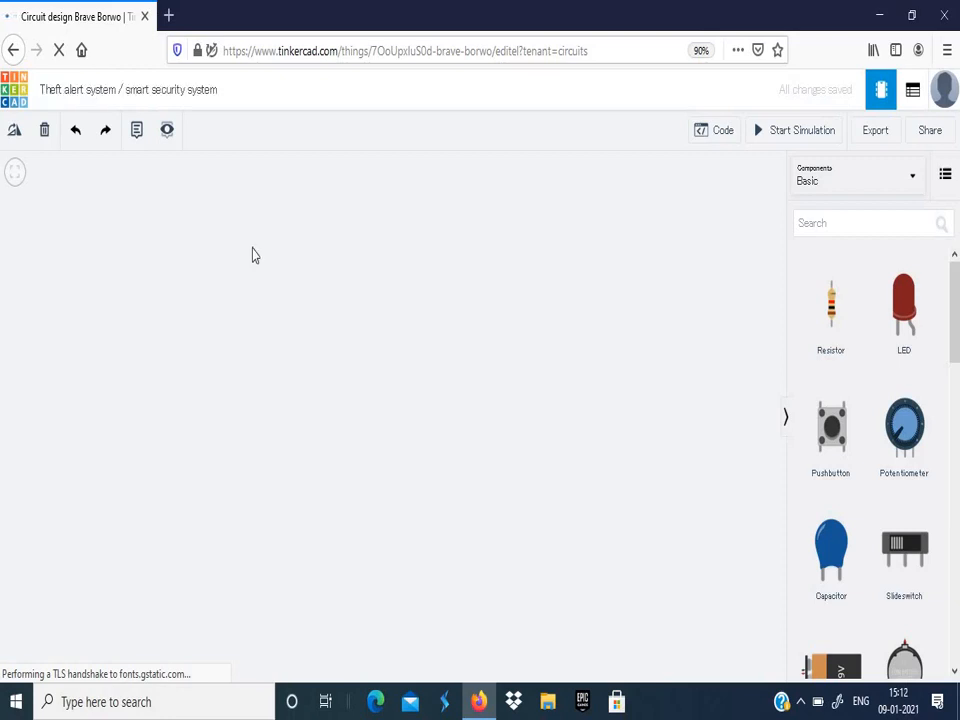
Add a piezo buzzer and an LED to the workplane and begin the first wire
scroll("down", 3)
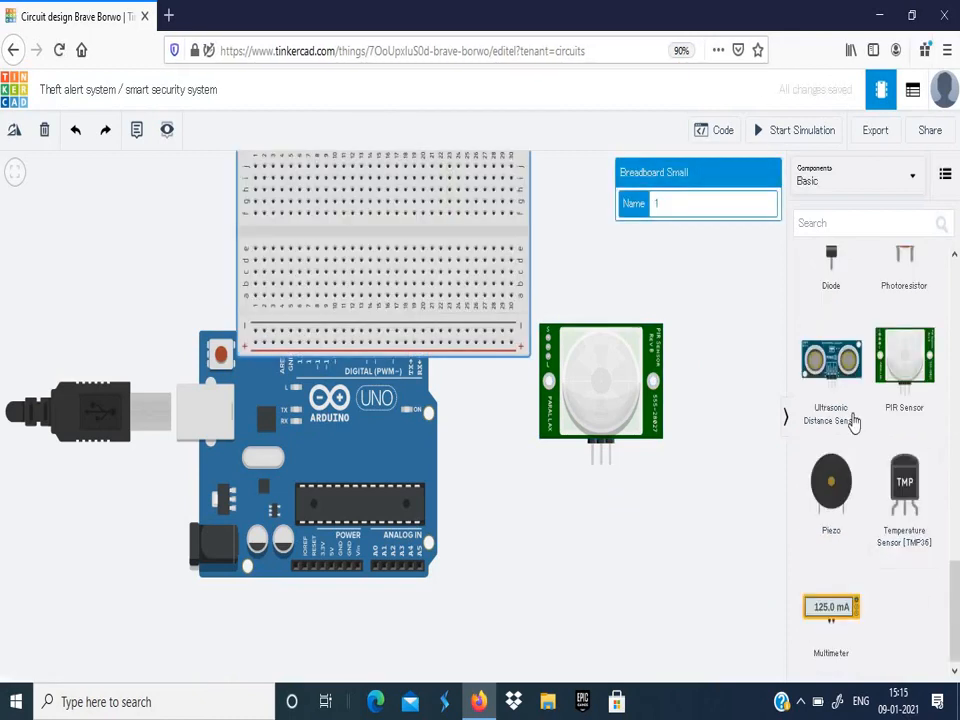
left_click_drag(832, 486, 728, 404)
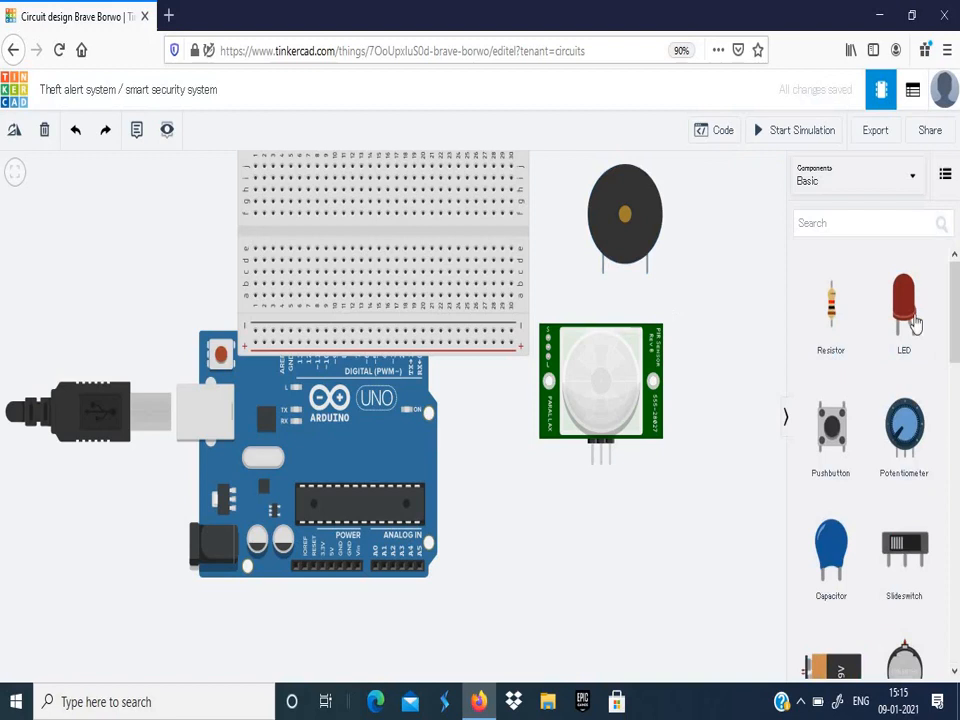
left_click_drag(904, 304, 704, 278)
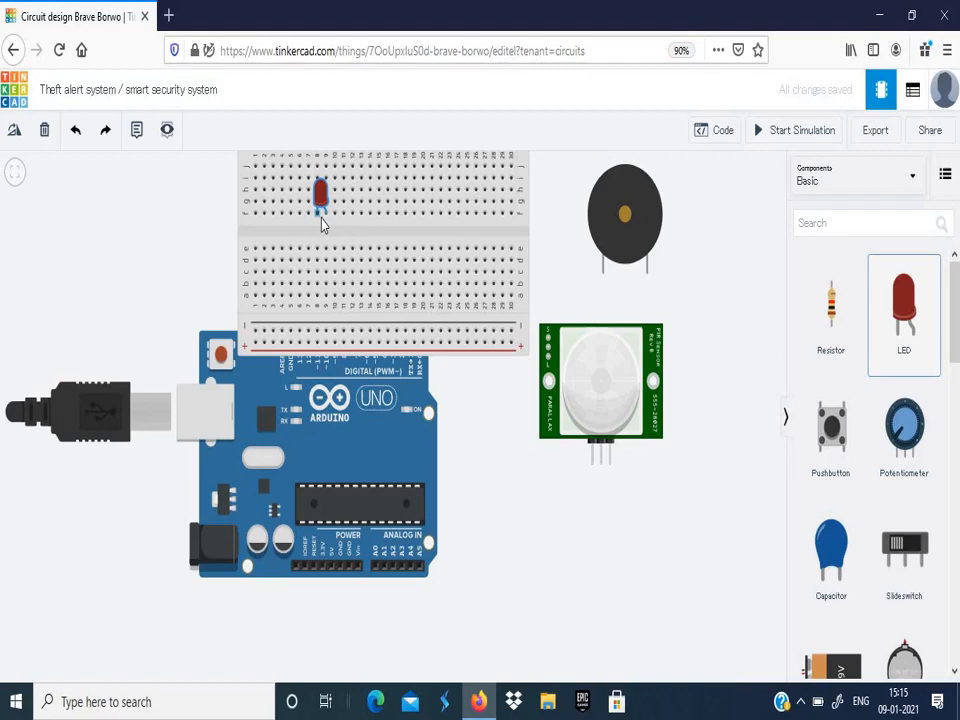
left_click(320, 196)
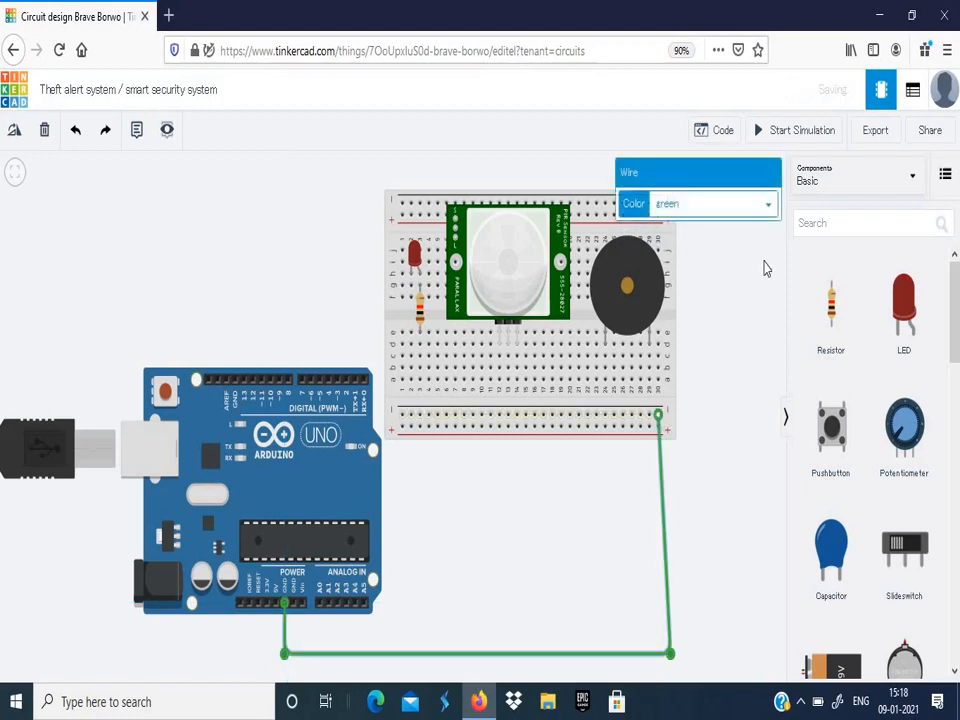
Colour the ground wire black and start another wire from the breadboard rail
left_click(710, 204)
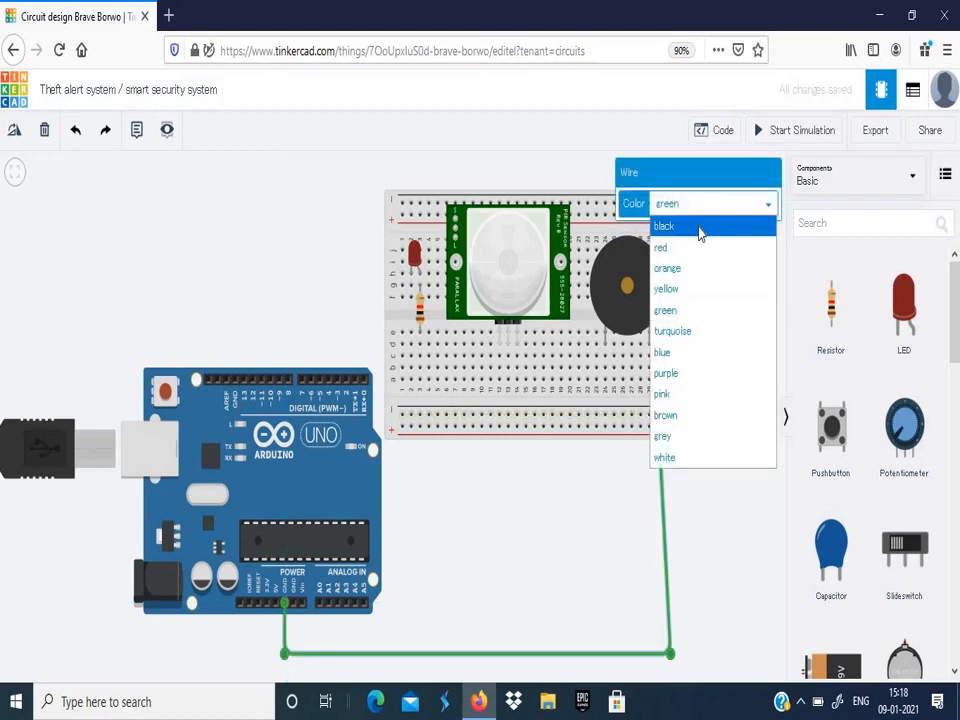
left_click(664, 224)
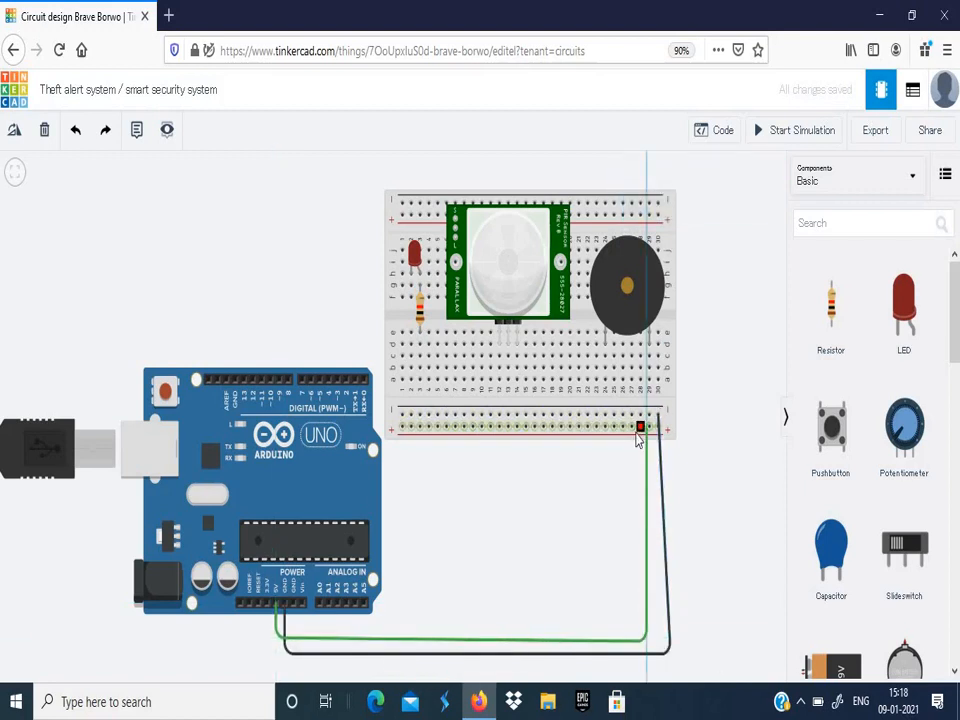
left_click(640, 428)
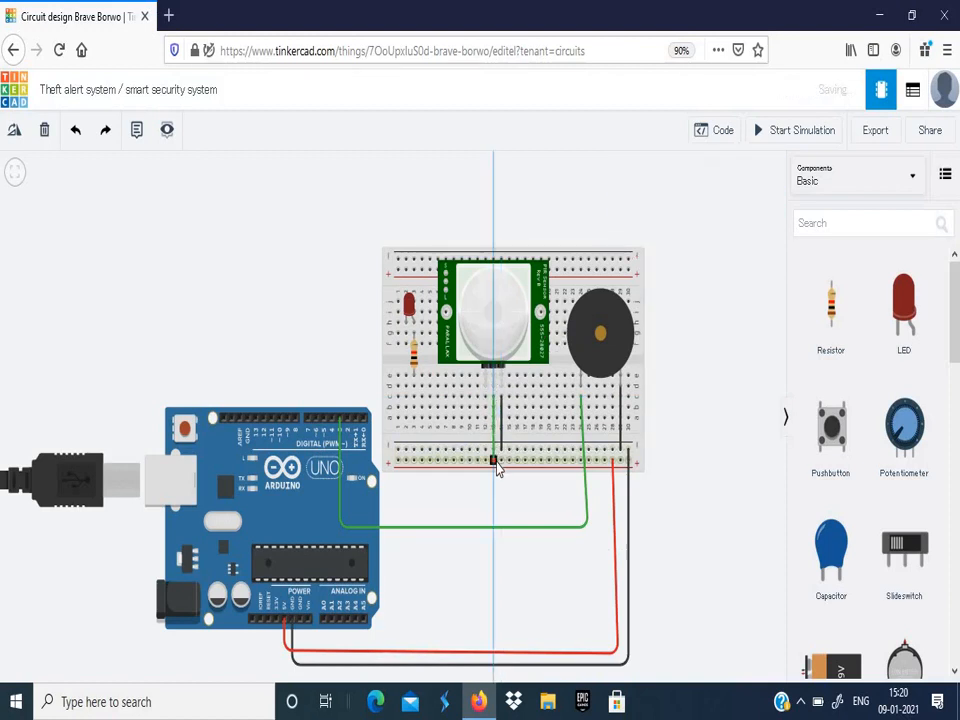
Colour the power wire red and the next signal wire orange
left_click(492, 460)
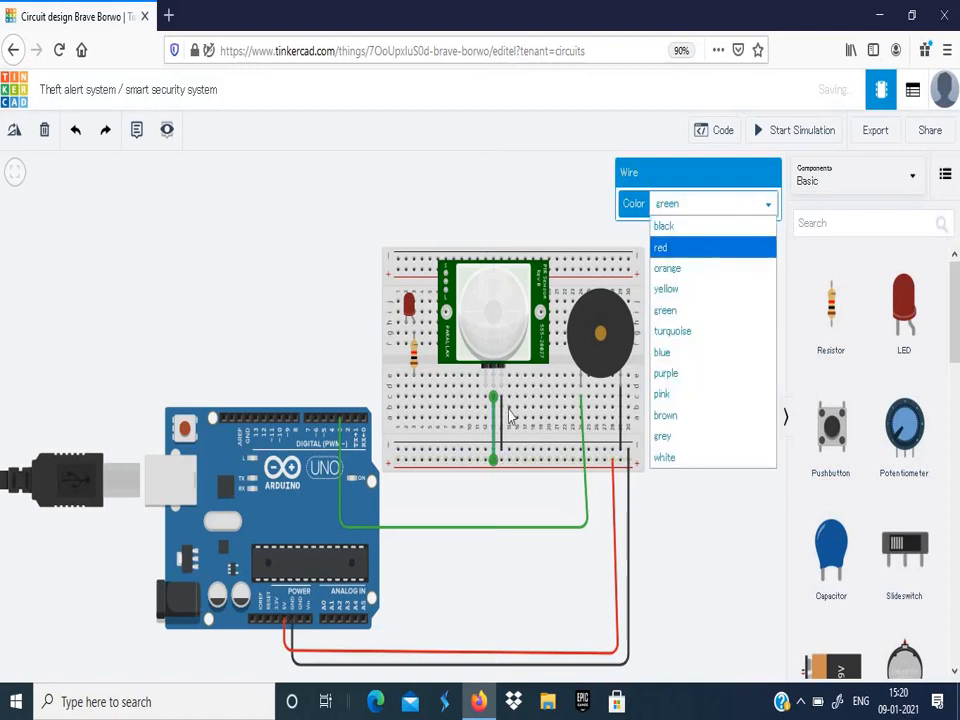
left_click(660, 248)
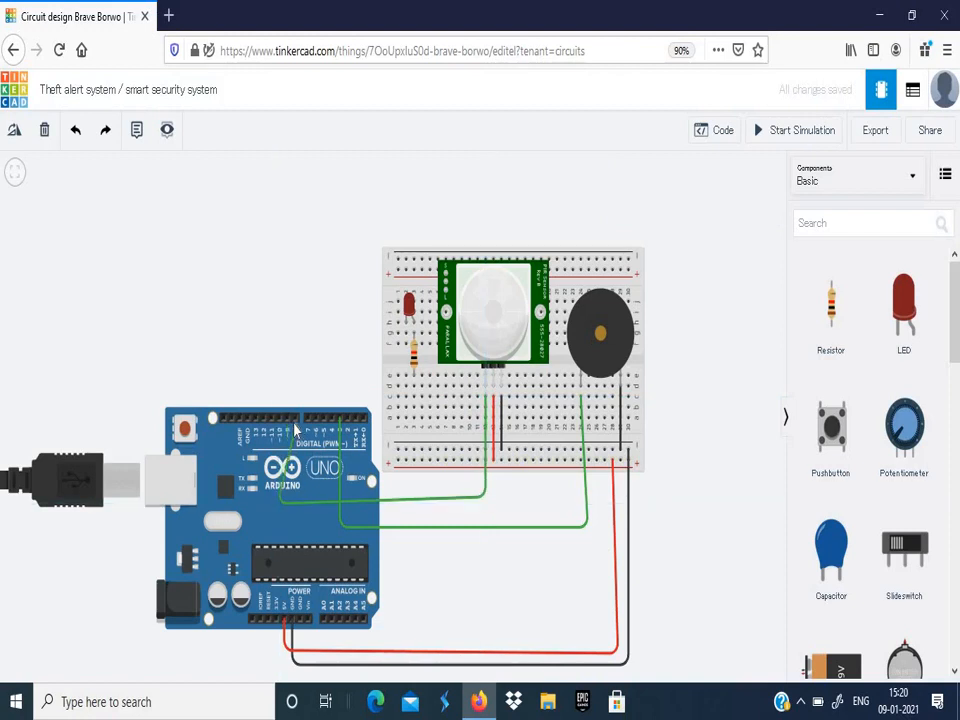
left_click(710, 204)
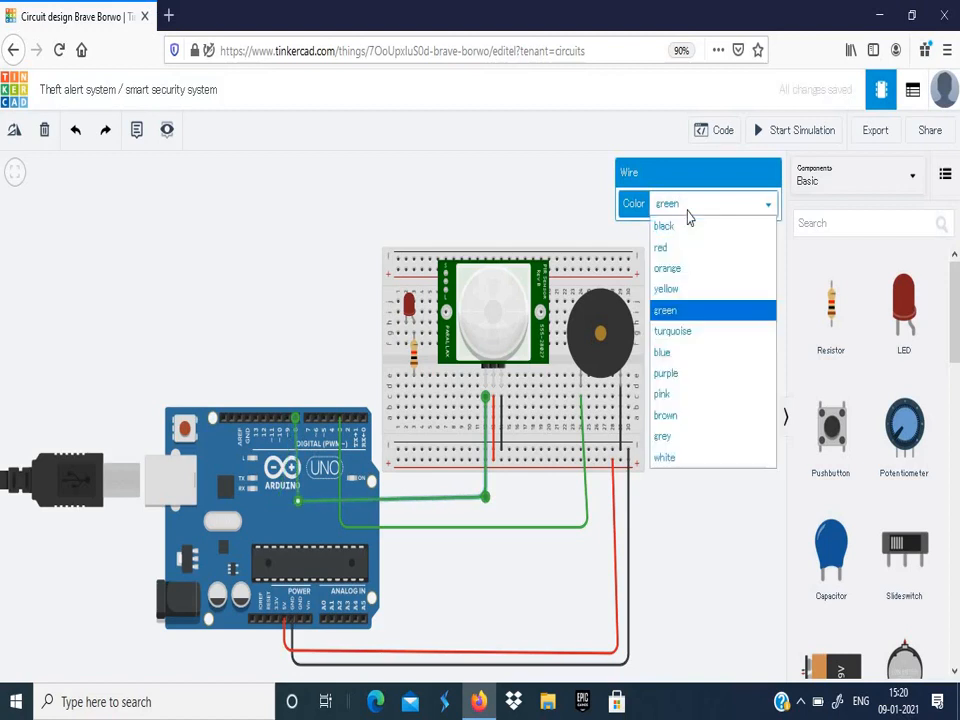
left_click(668, 268)
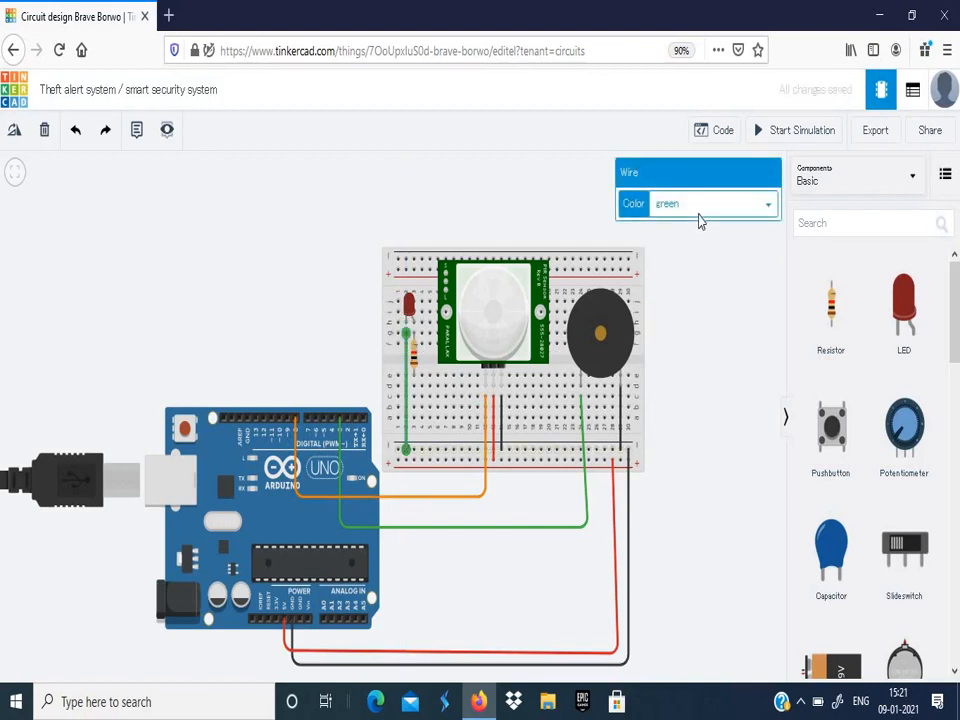
Recolour the following wires, making the LED wire pink
left_click(710, 204)
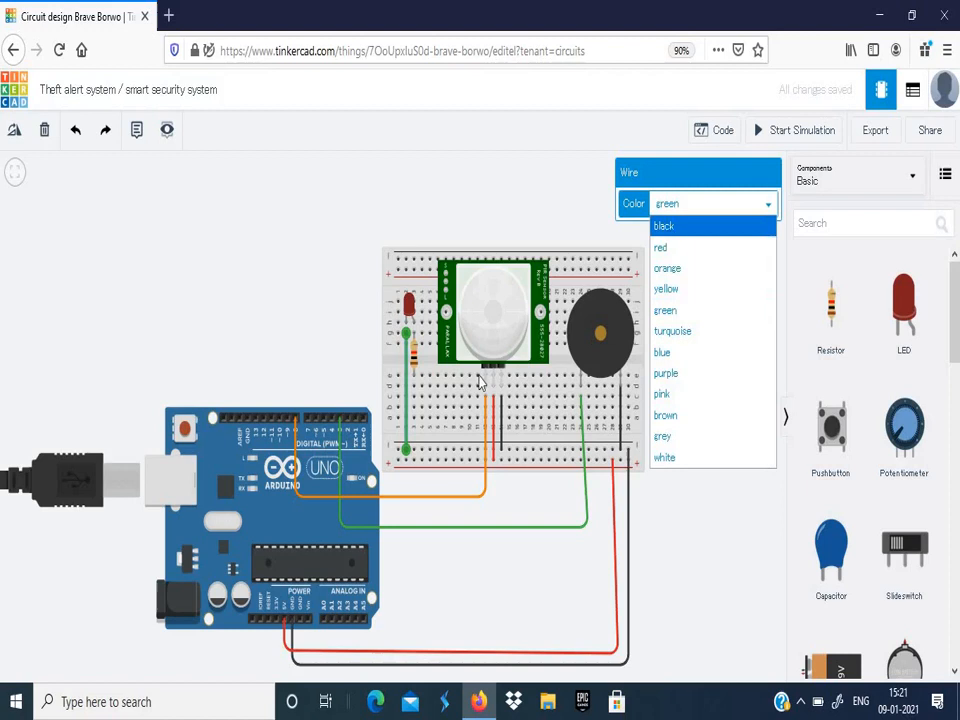
left_click(664, 224)
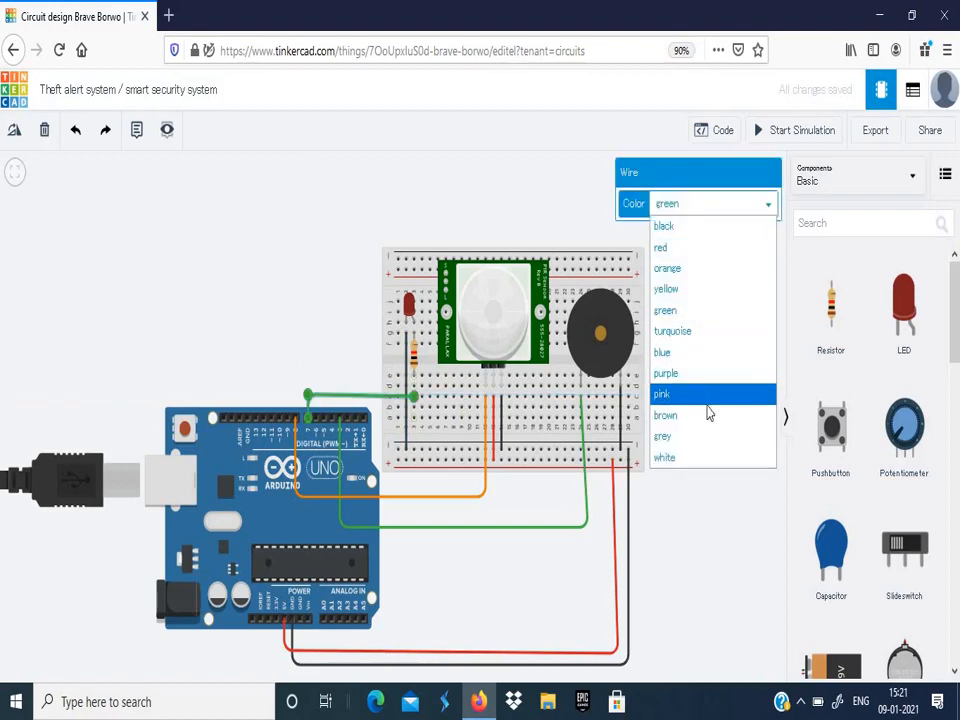
left_click(660, 392)
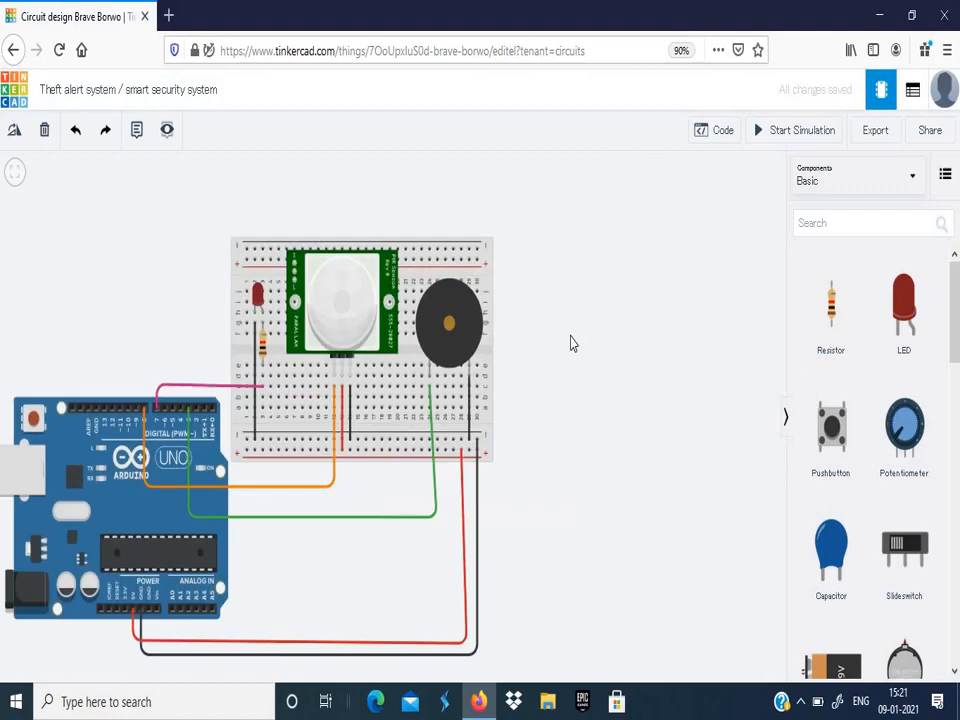
In the code editor, create a sensorvalue variable and add its set block to the script
left_click(716, 130)
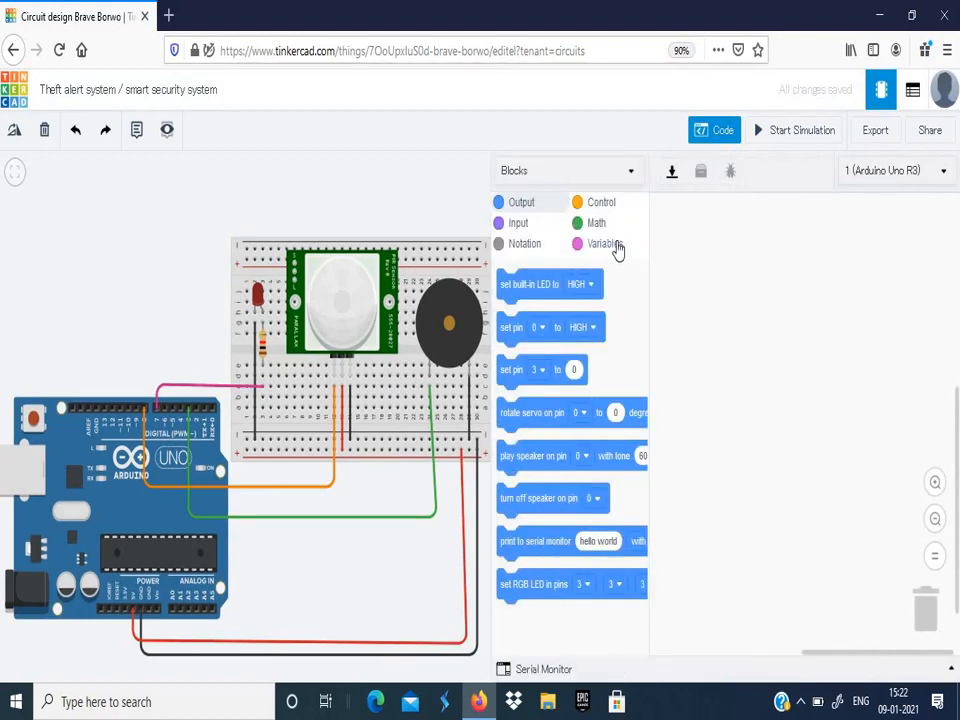
type("sensorvalu")
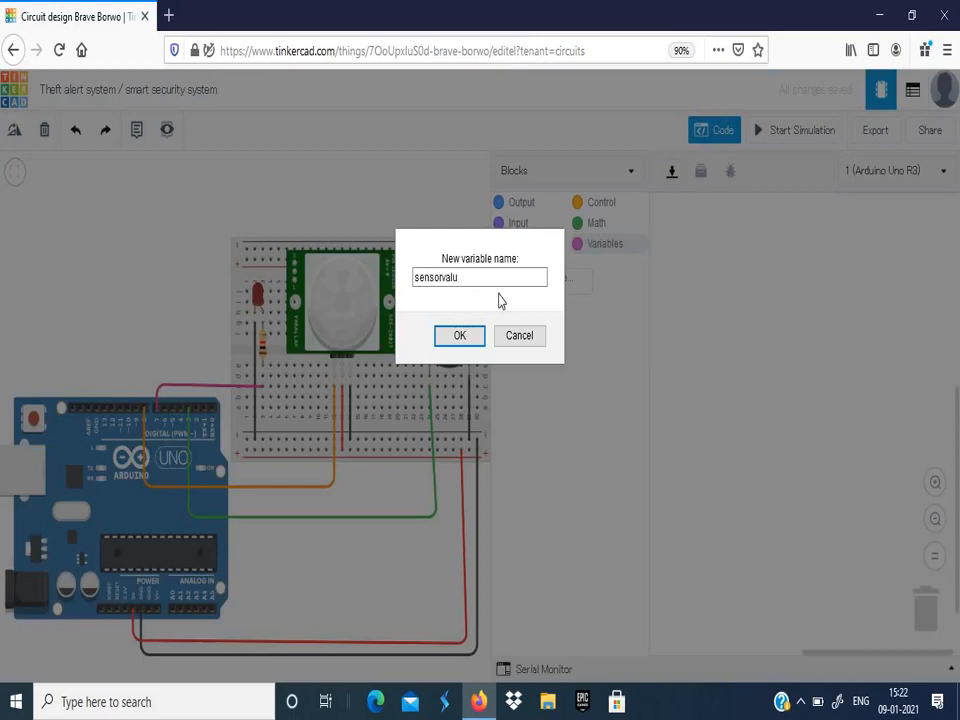
left_click(460, 336)
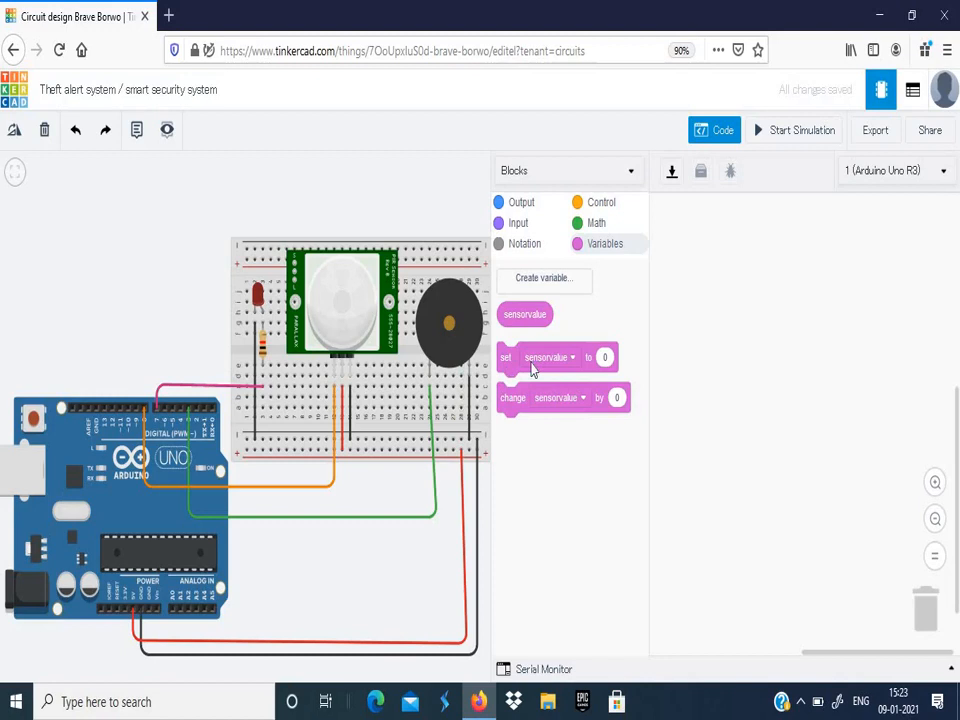
left_click_drag(556, 356, 750, 284)
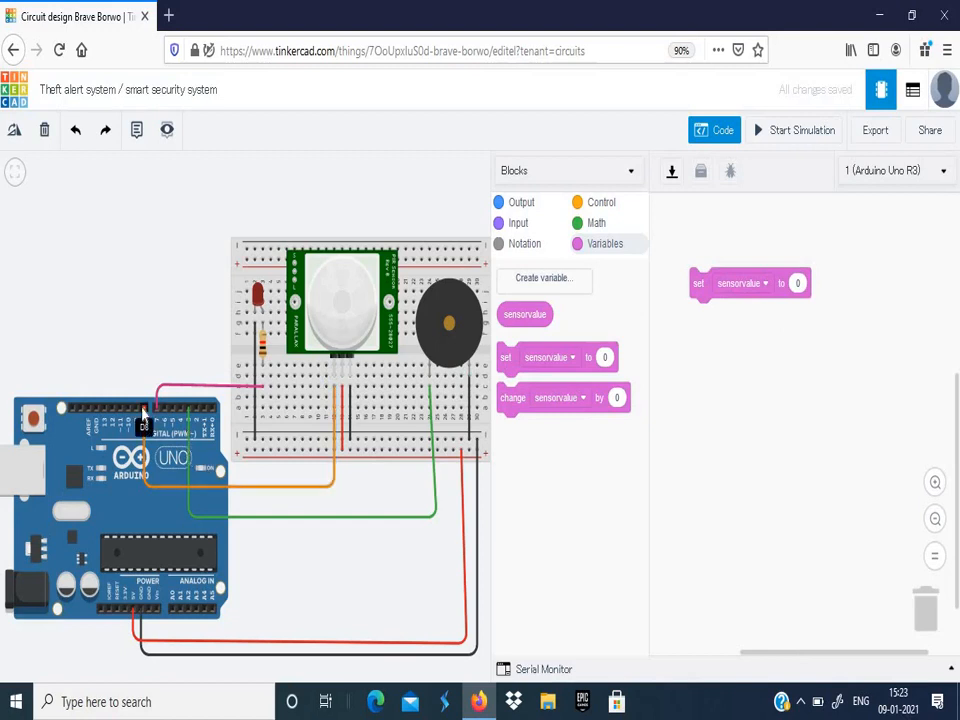
Assign the digital pin reading to sensorvalue, ready to print it to the serial monitor
left_click(516, 222)
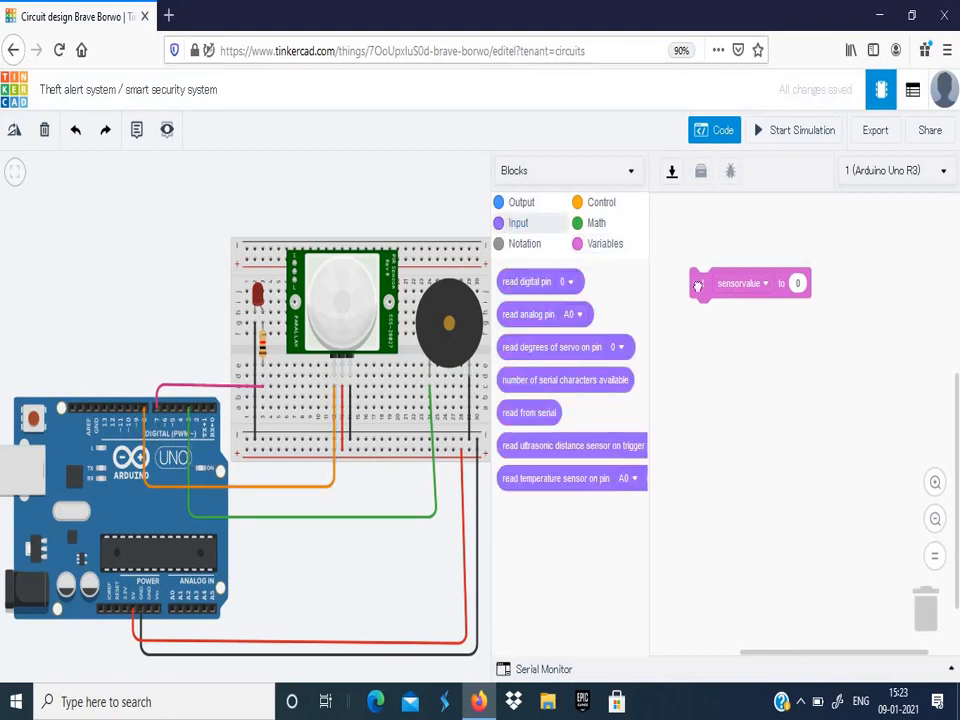
left_click_drag(540, 280, 816, 286)
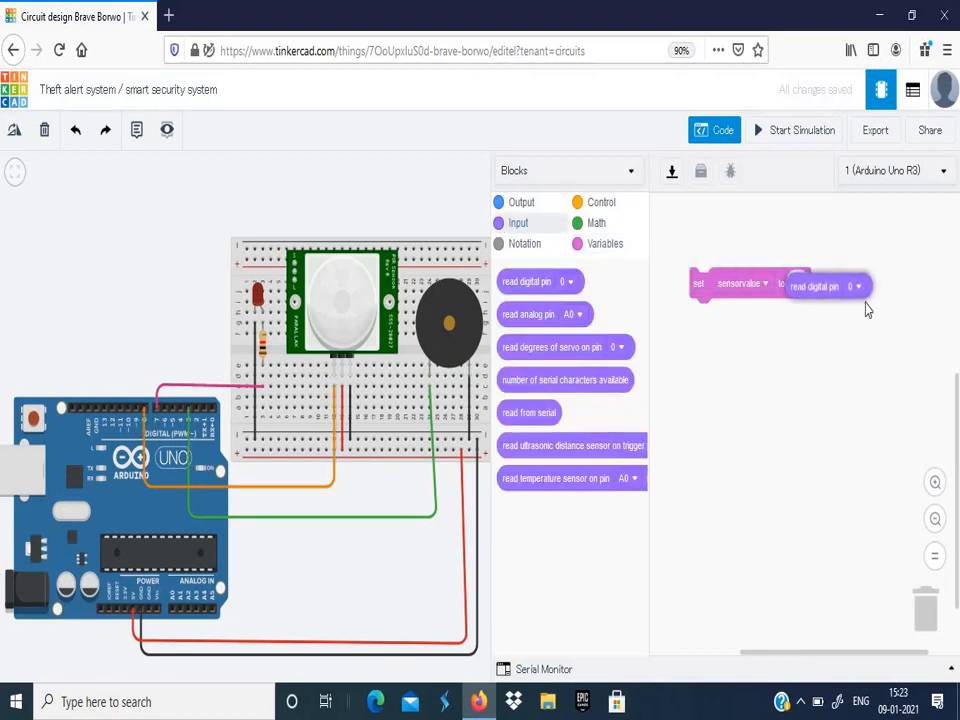
left_click(856, 284)
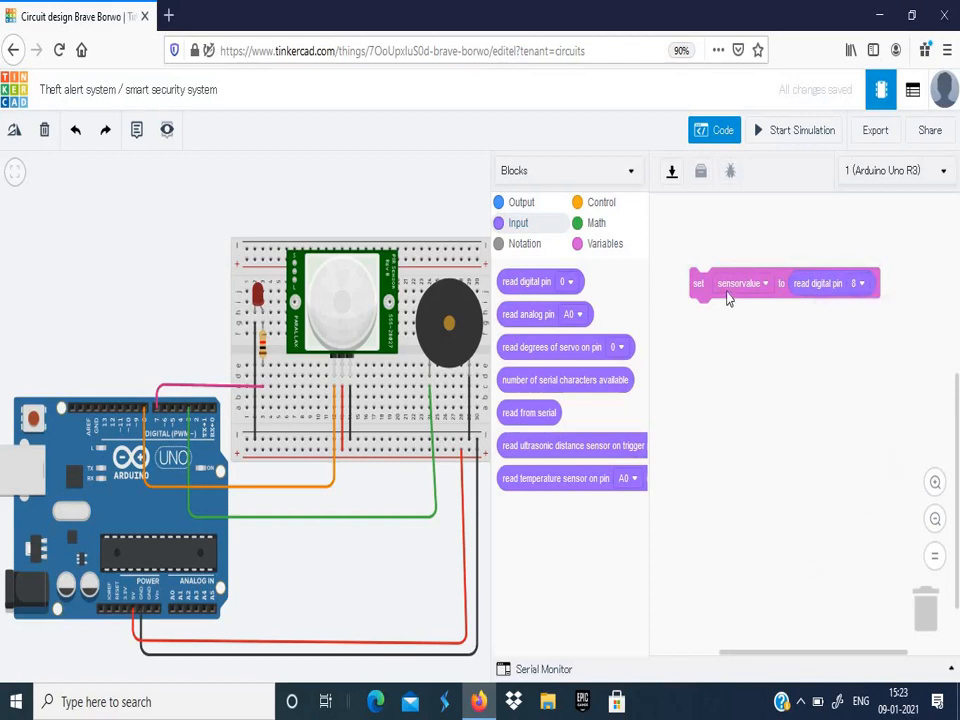
mouse_move(144, 440)
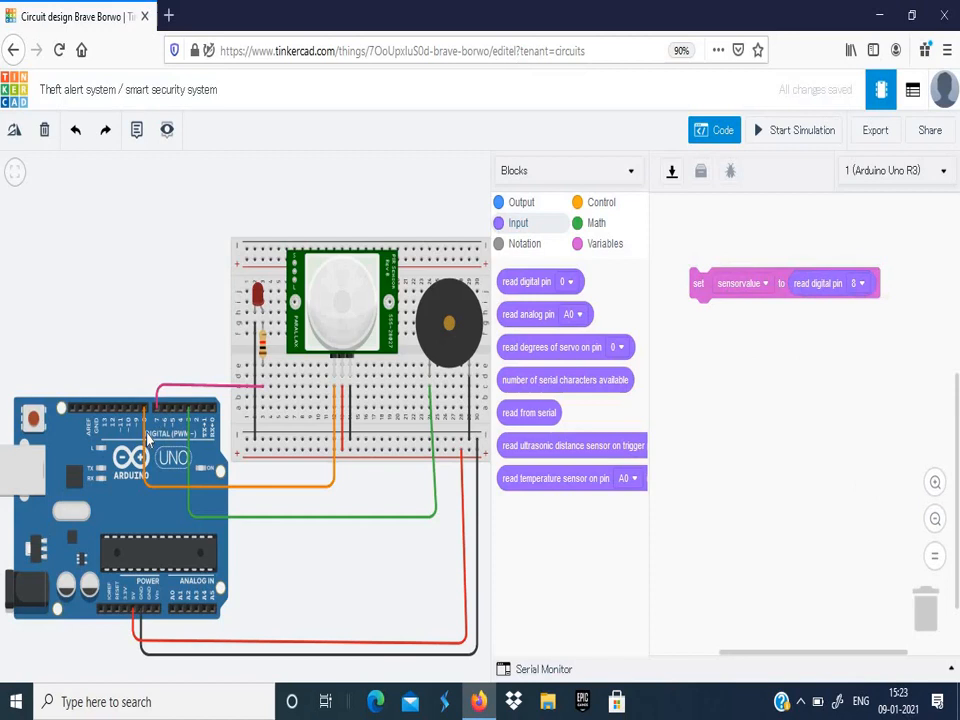
mouse_move(756, 358)
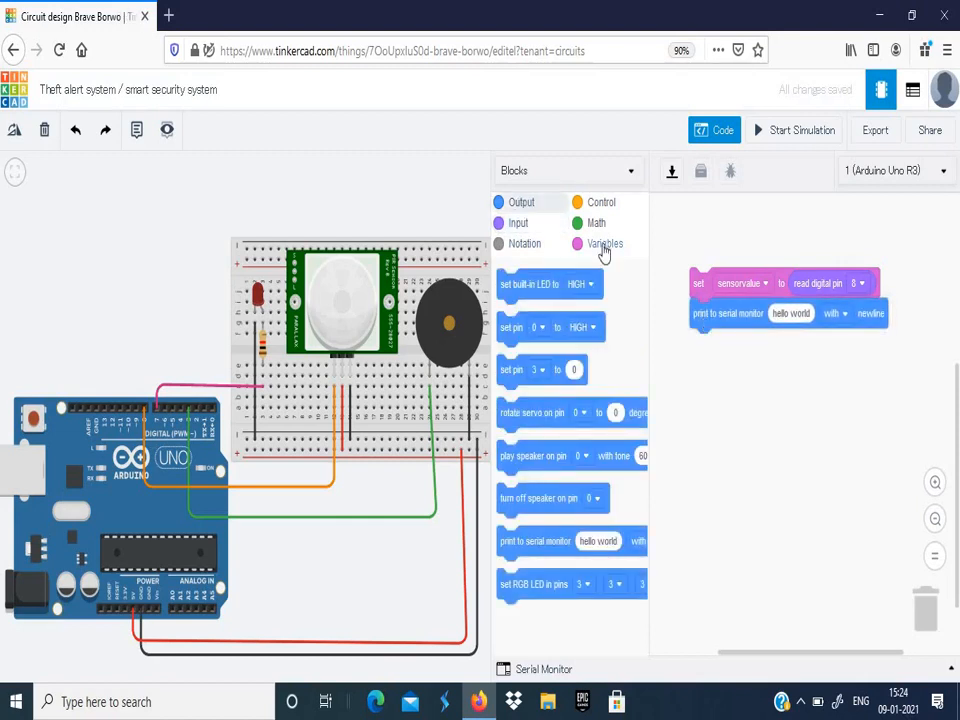
left_click(604, 244)
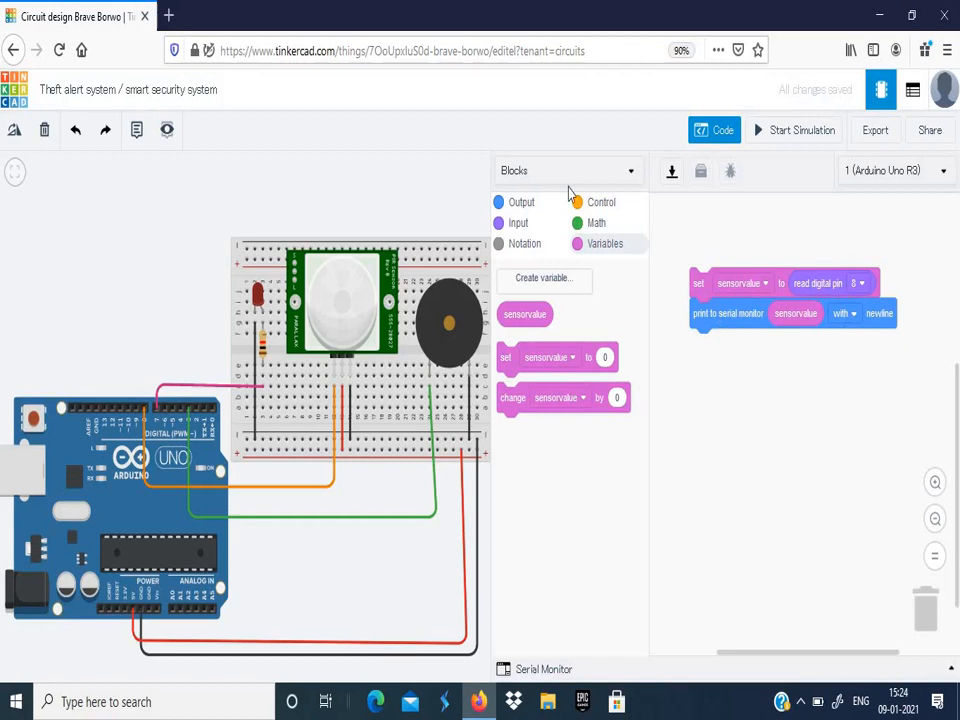
Add an if/else block whose condition compares sensorvalue with the equals operator
left_click(600, 202)
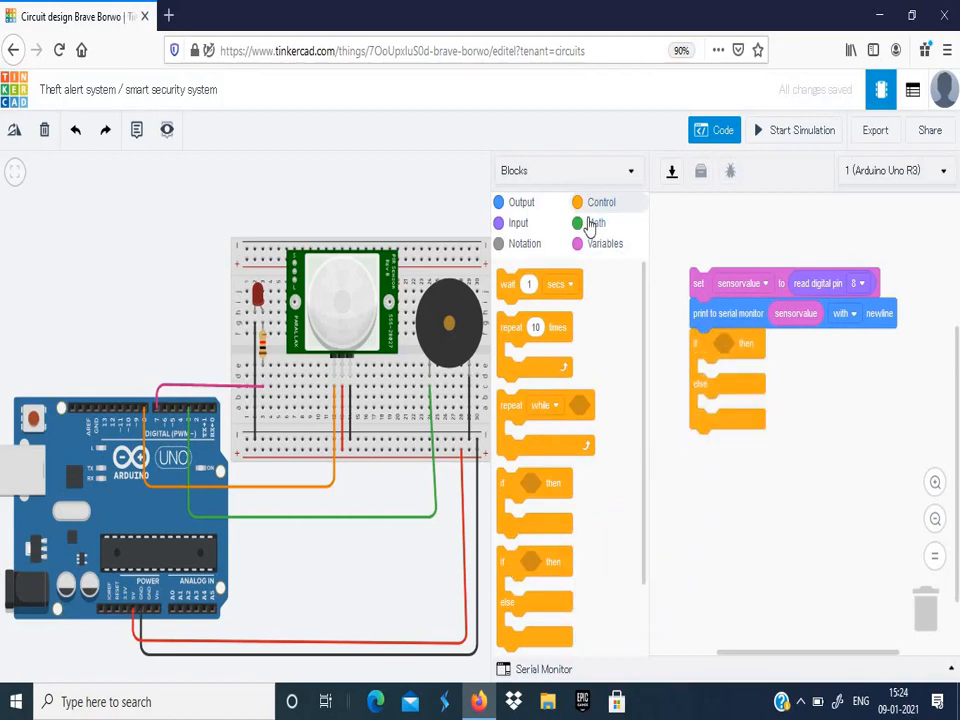
left_click(596, 224)
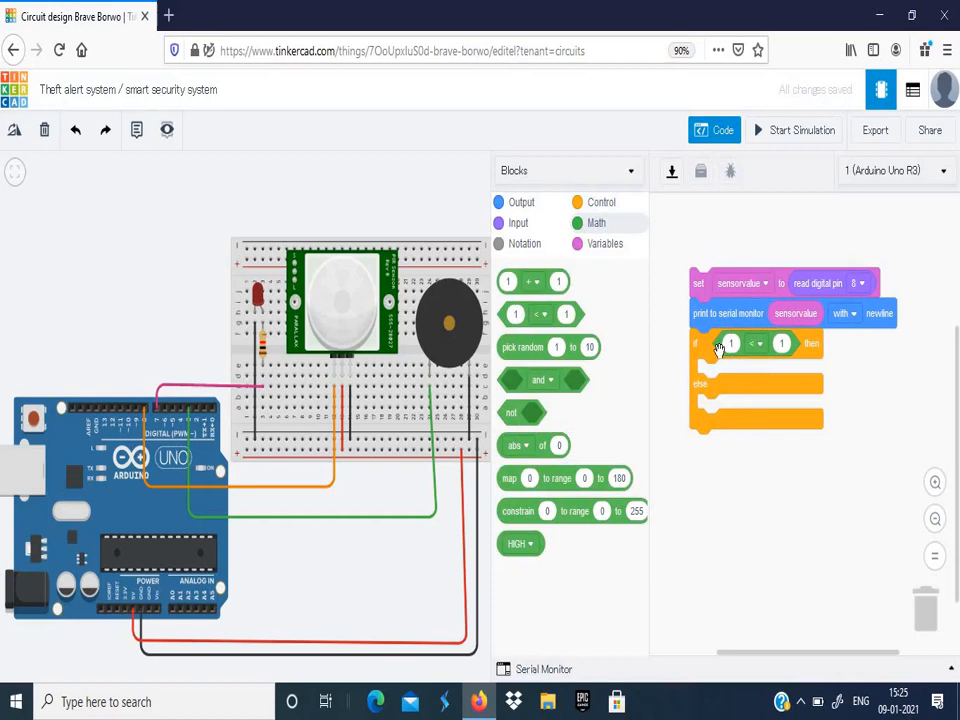
left_click(604, 244)
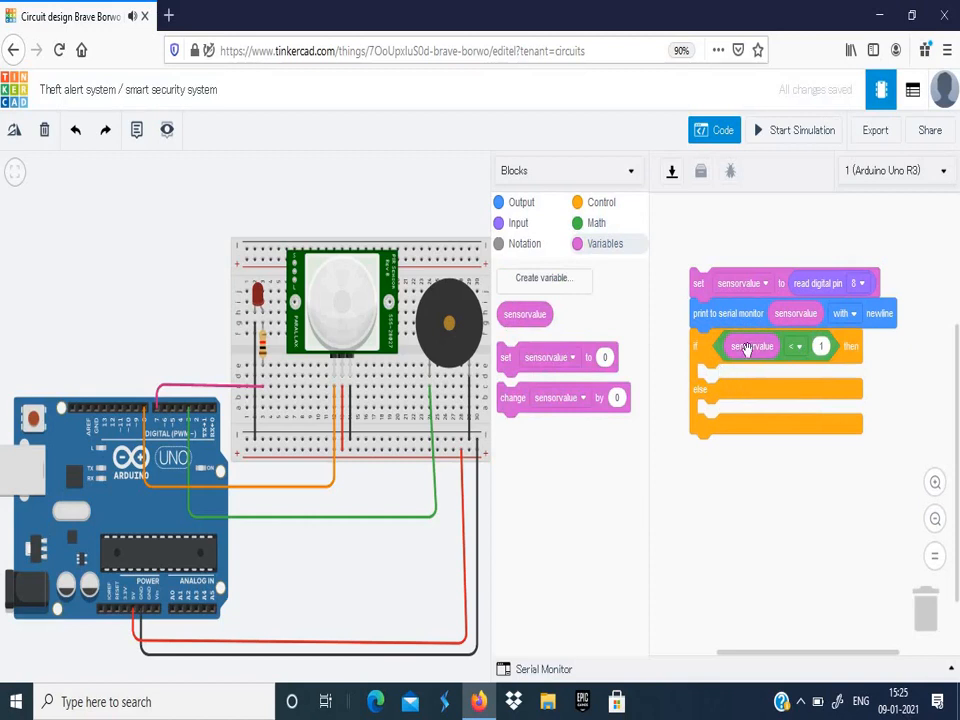
left_click(796, 346)
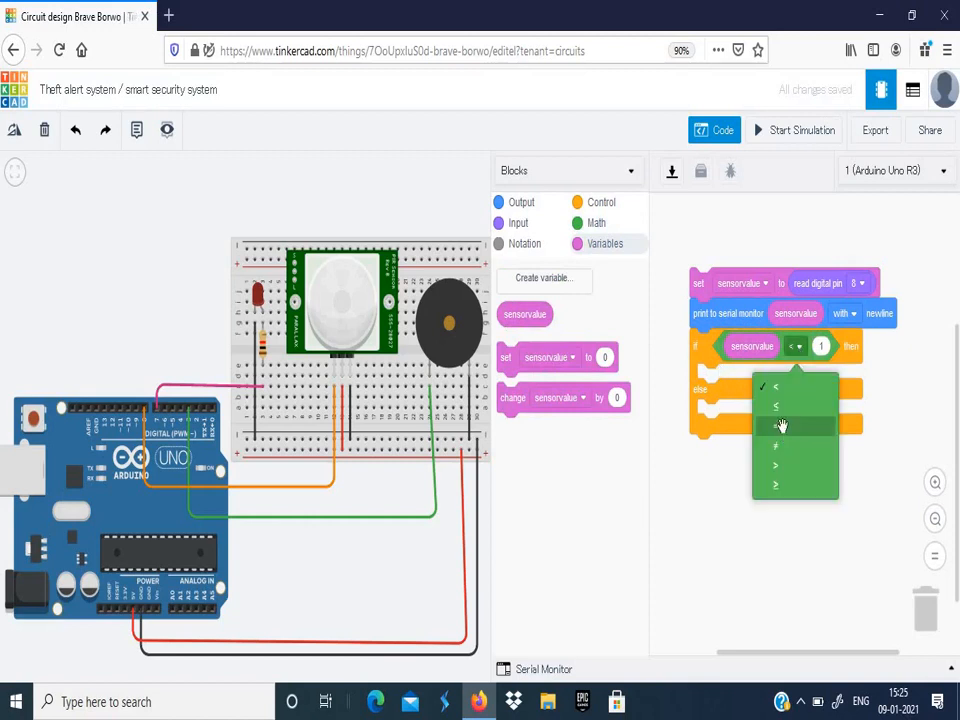
left_click(784, 424)
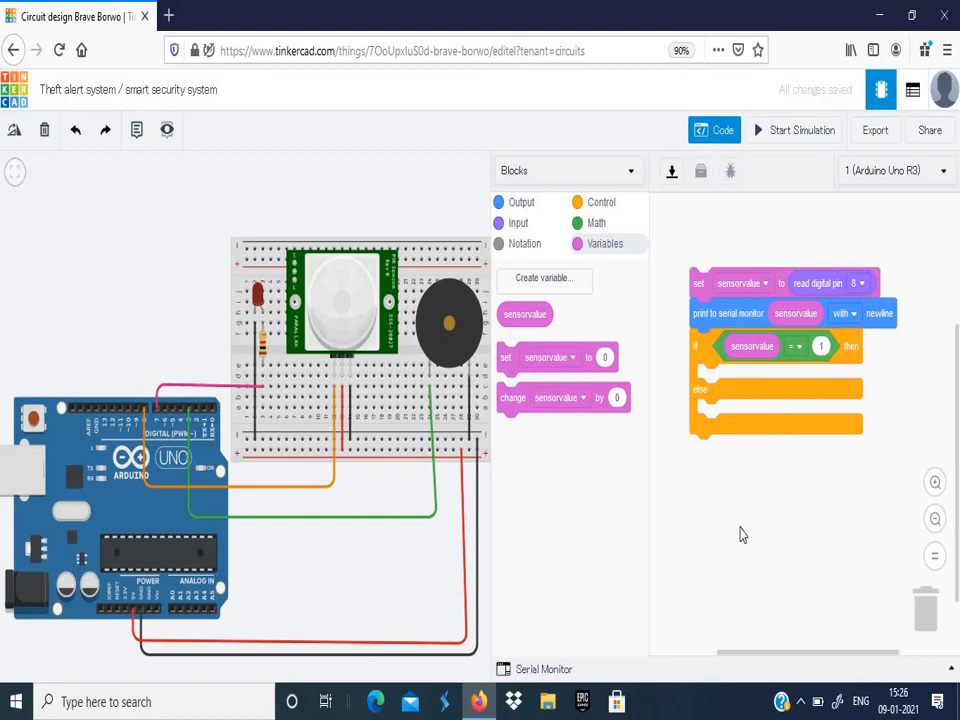
mouse_move(444, 380)
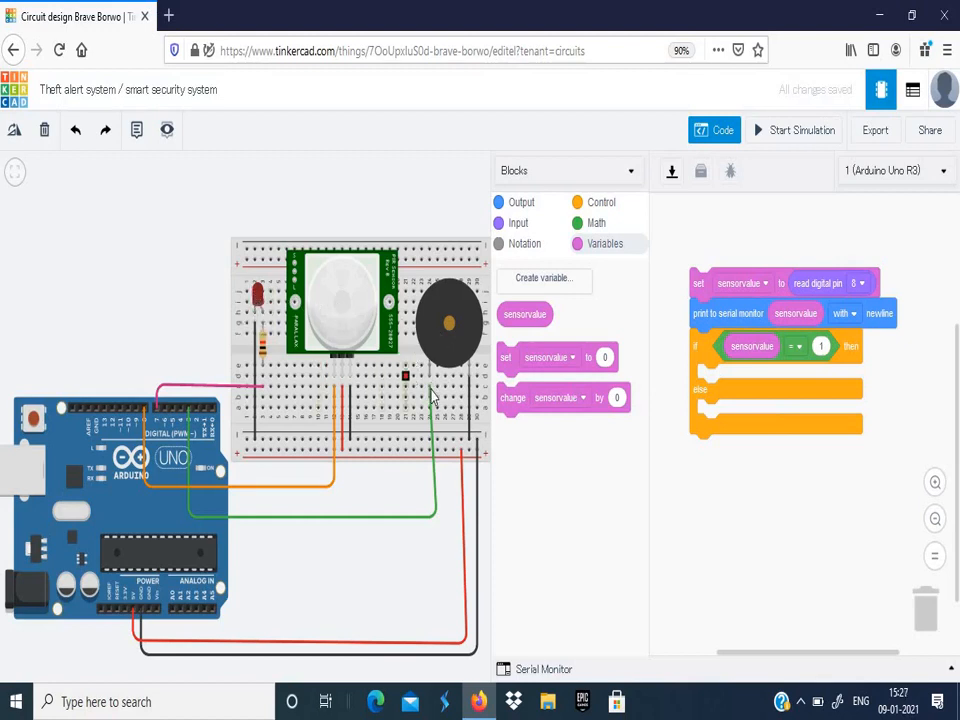
mouse_move(196, 418)
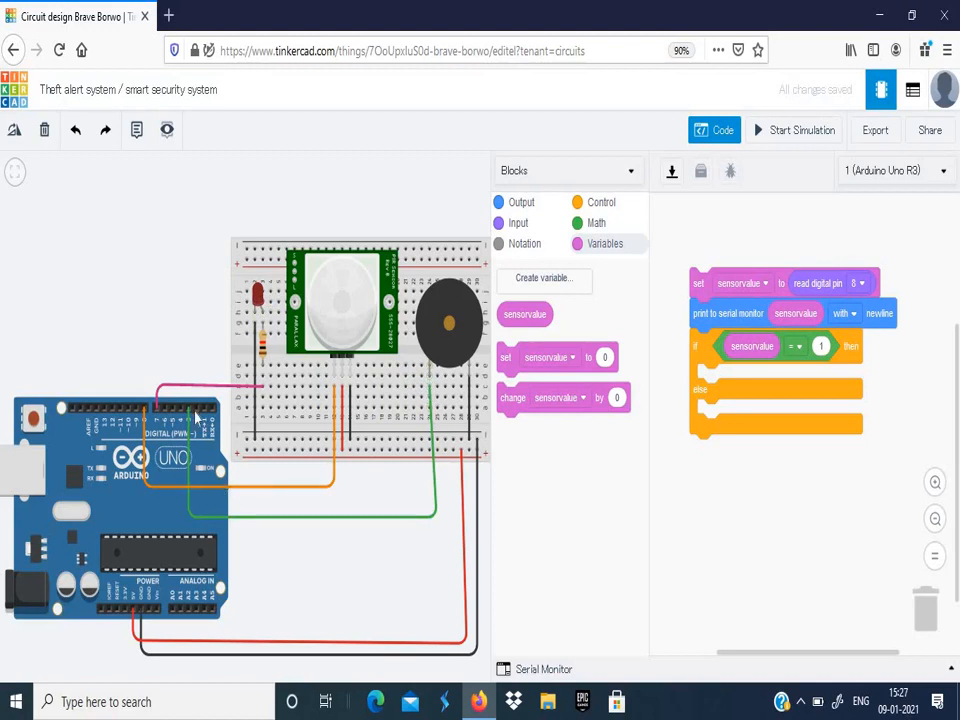
mouse_move(156, 420)
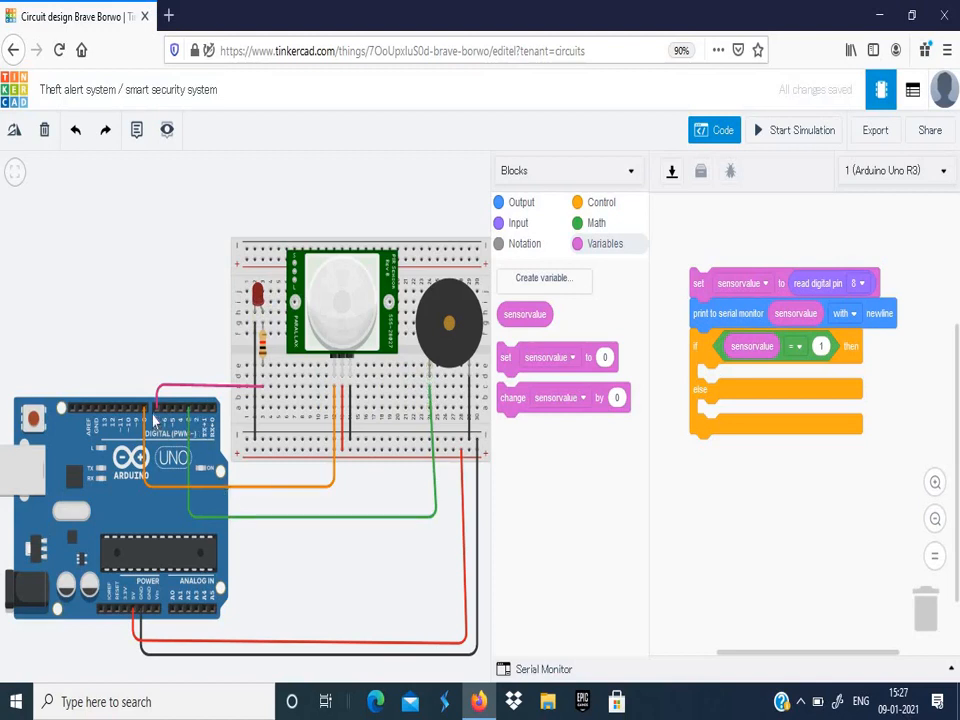
Add set pin blocks: HIGH under then, LOW under else
left_click(520, 202)
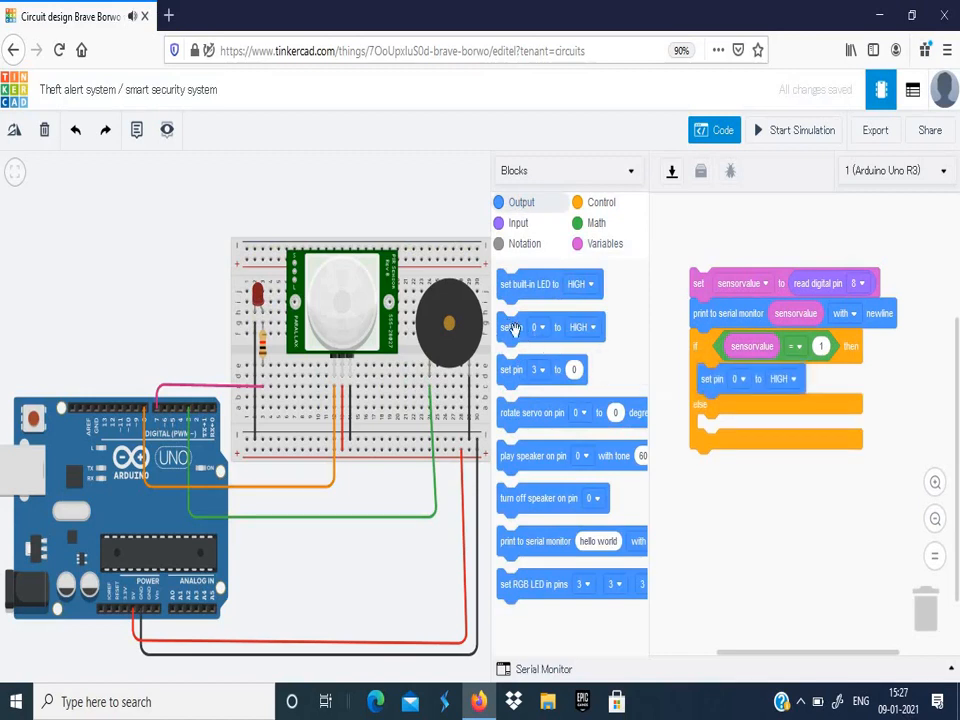
left_click(738, 378)
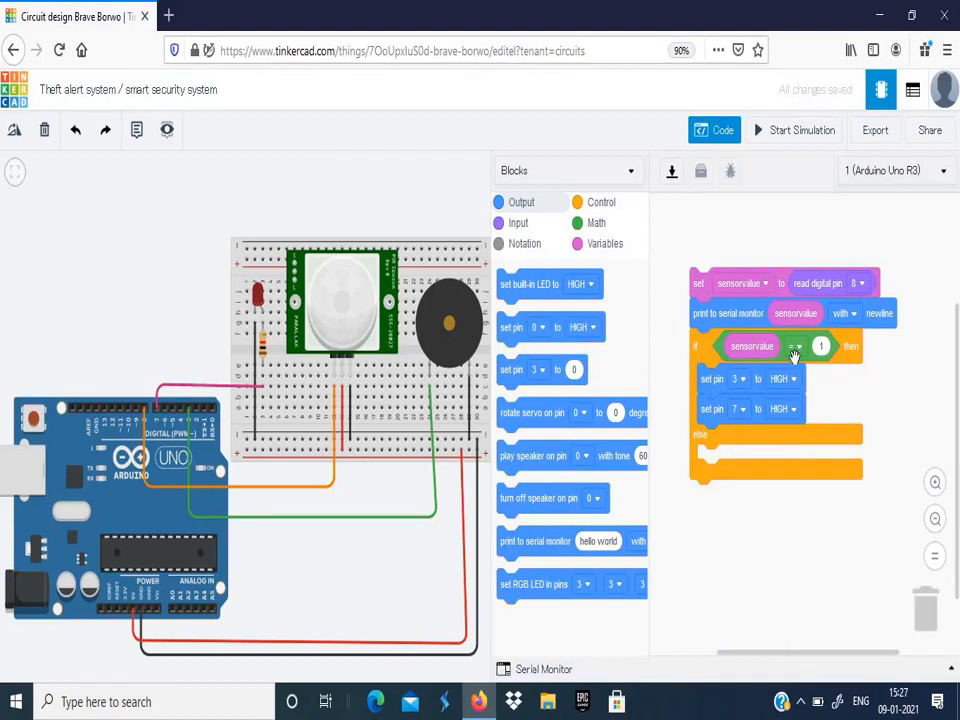
mouse_move(796, 346)
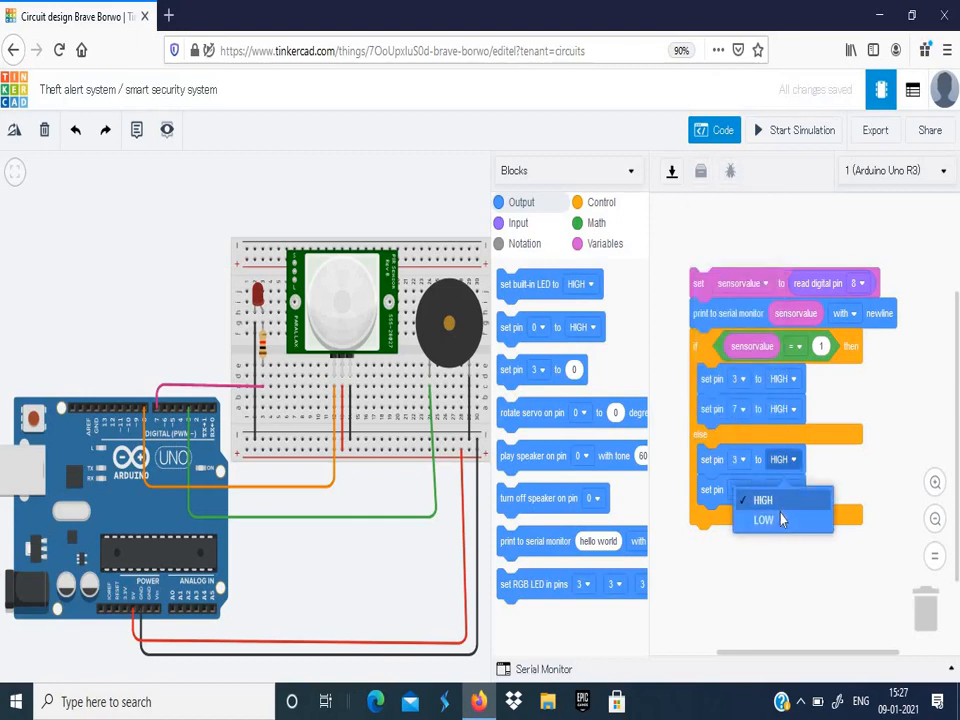
left_click(764, 520)
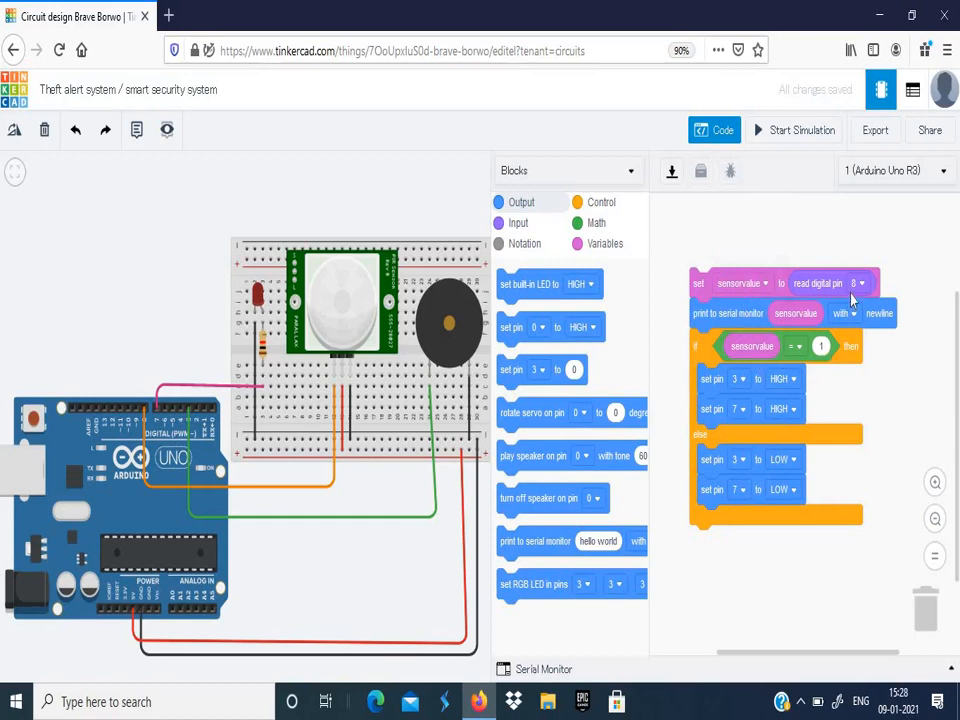
mouse_move(736, 314)
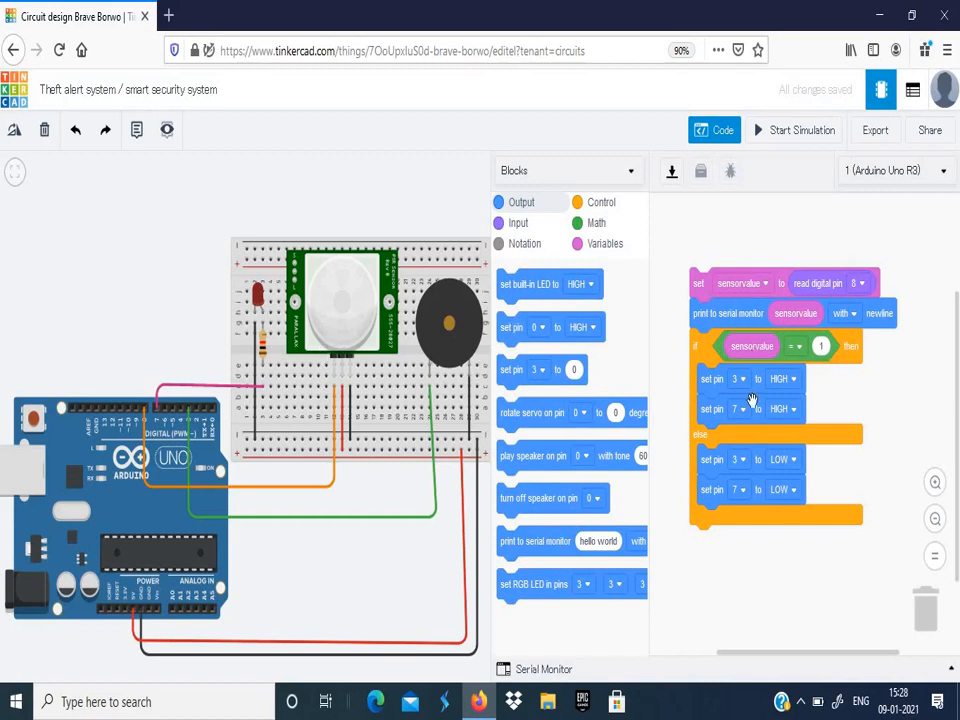
mouse_move(756, 404)
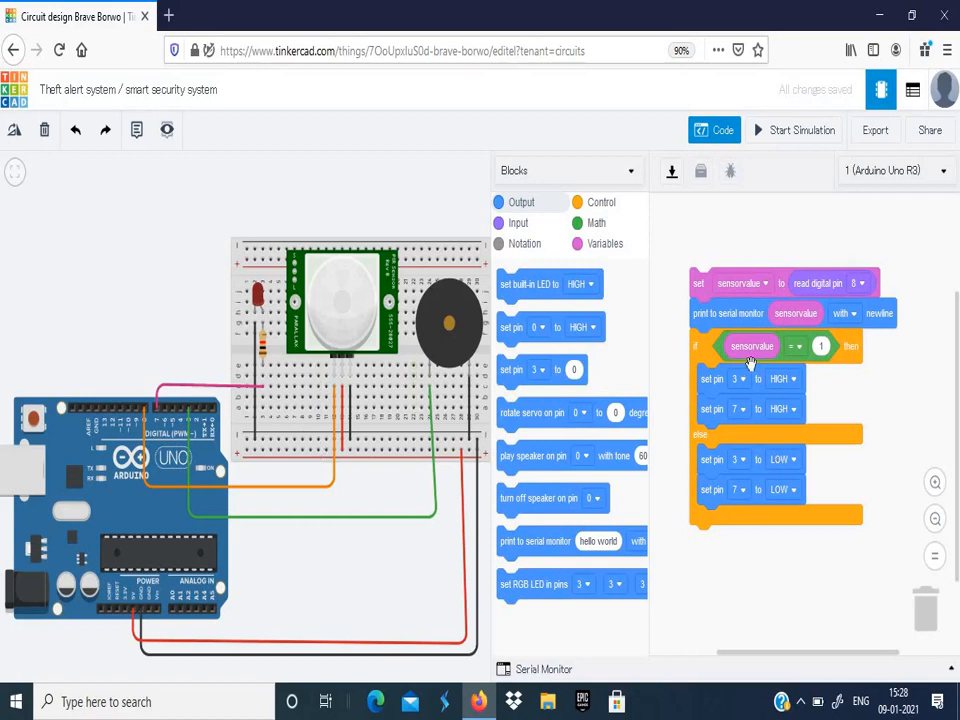
mouse_move(788, 420)
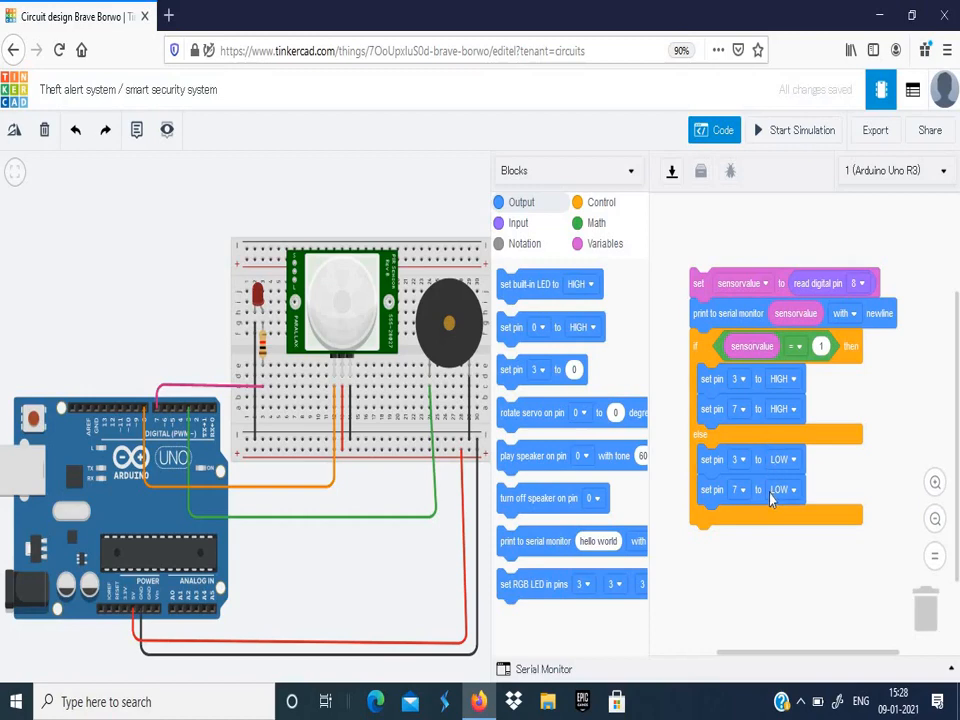
mouse_move(836, 600)
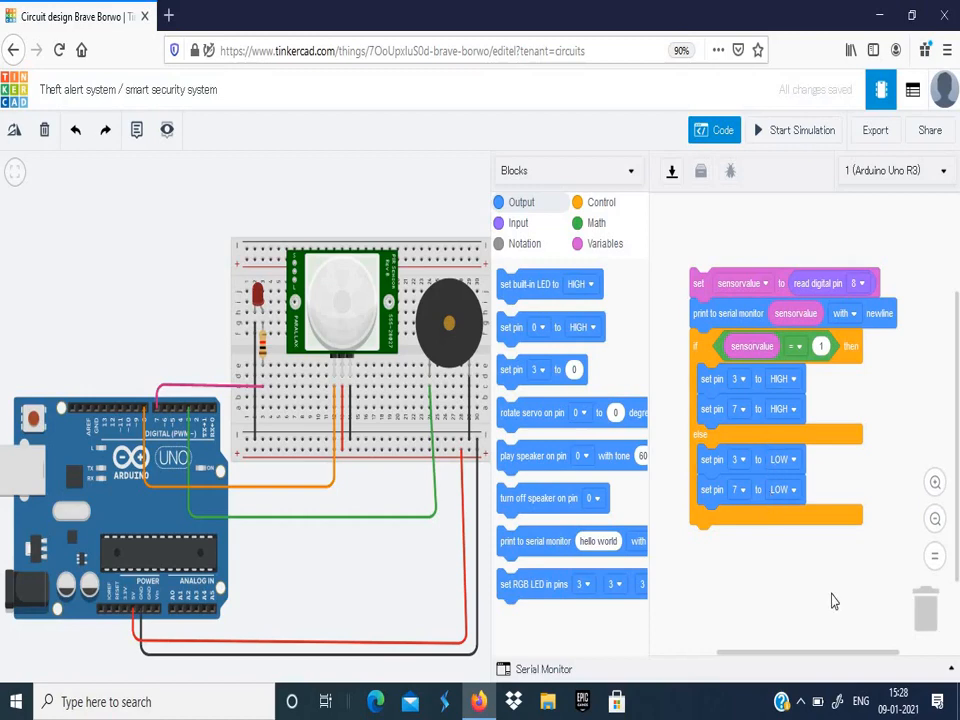
Start the simulation and show the serial monitor
left_click(792, 130)
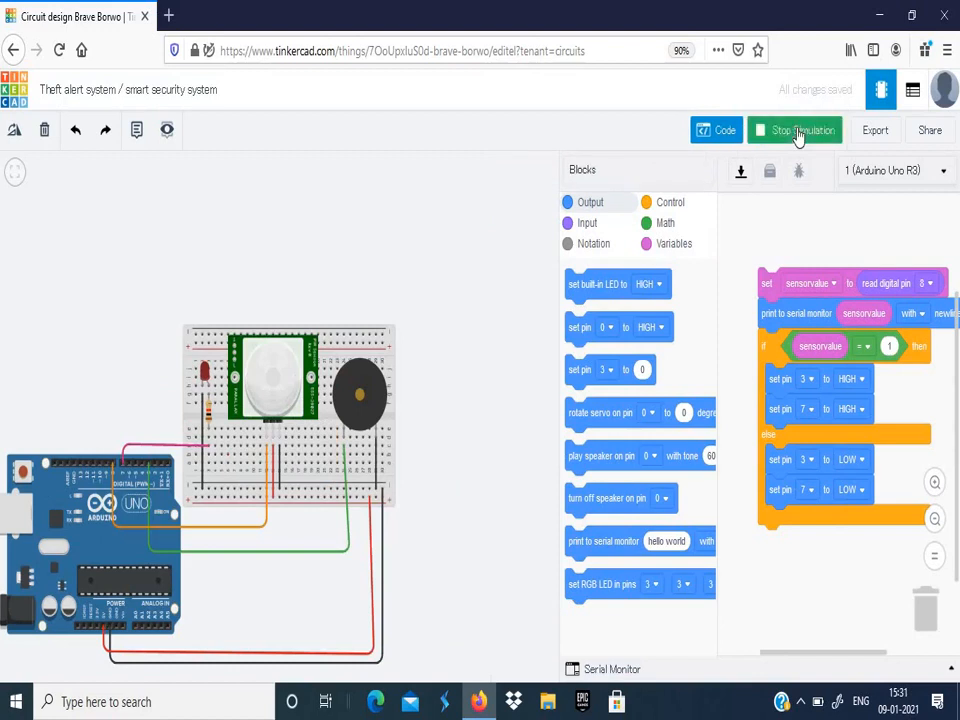
left_click(794, 130)
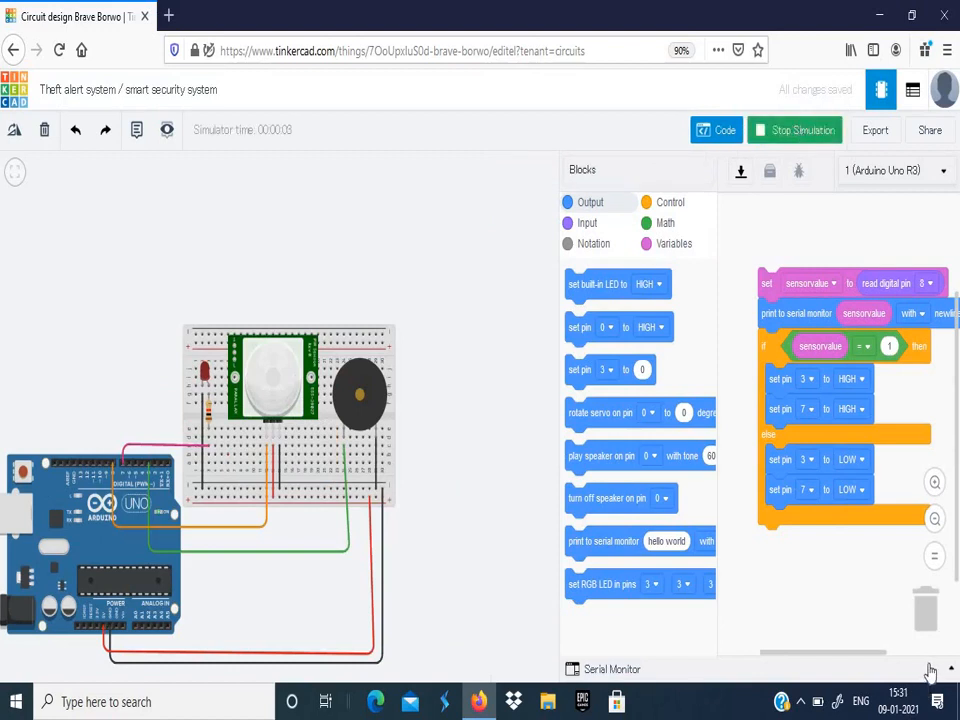
left_click(612, 668)
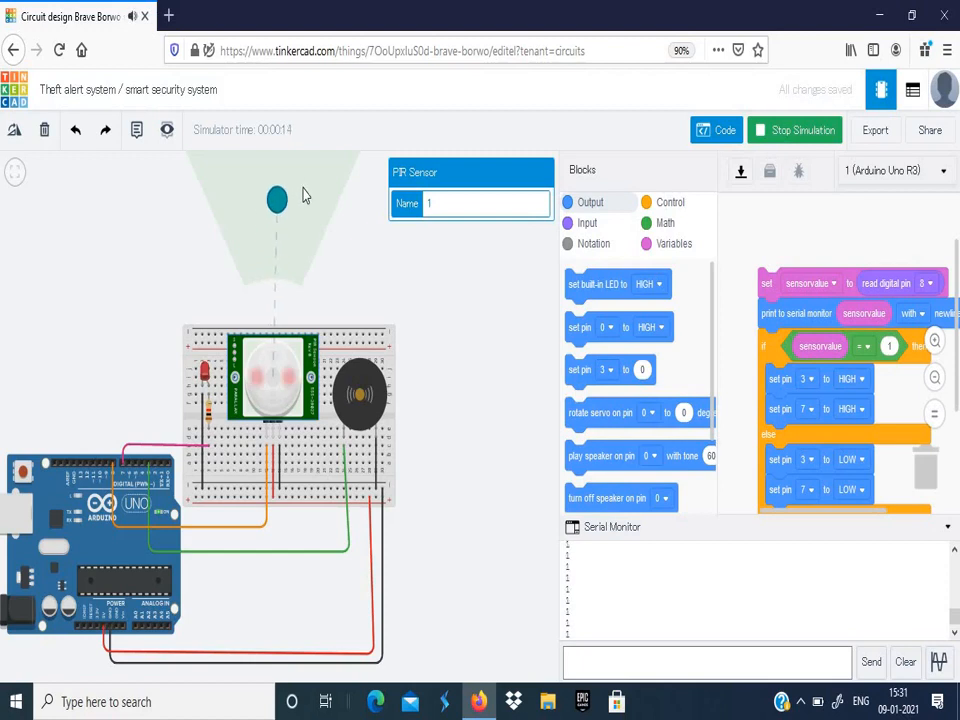
Move the test object around the PIR detection area, then stop the simulation
left_click_drag(276, 200, 216, 204)
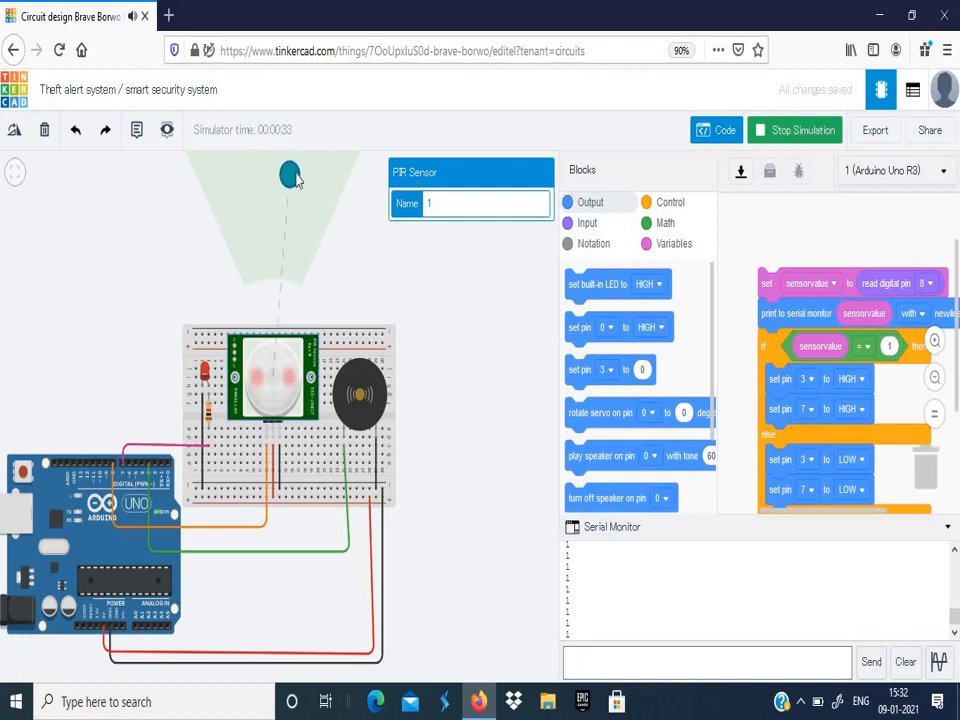
left_click_drag(290, 172, 280, 192)
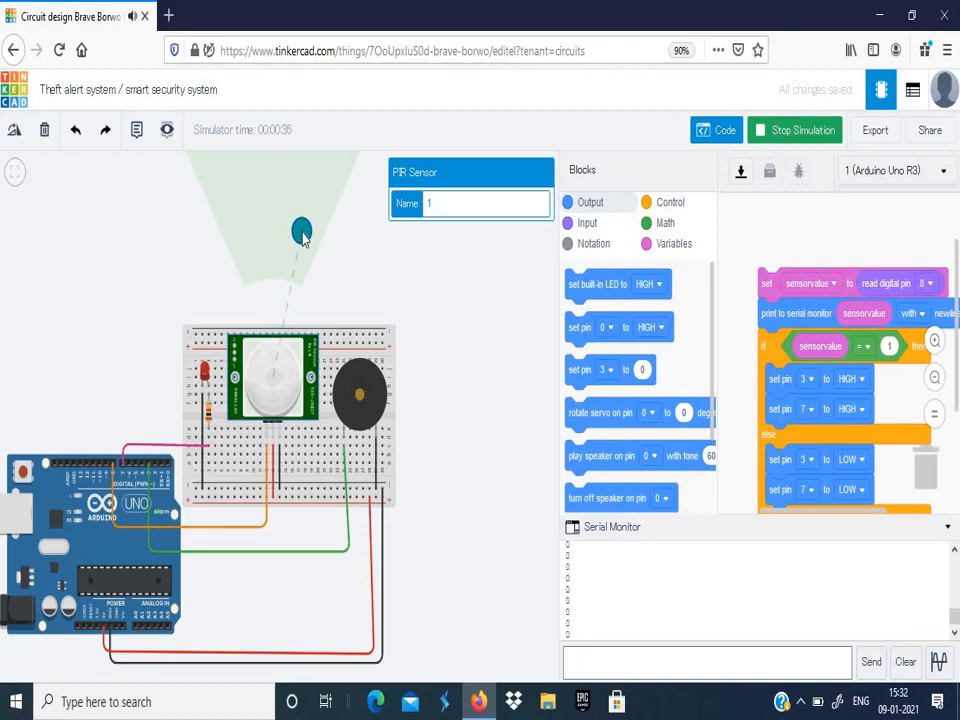
left_click(794, 130)
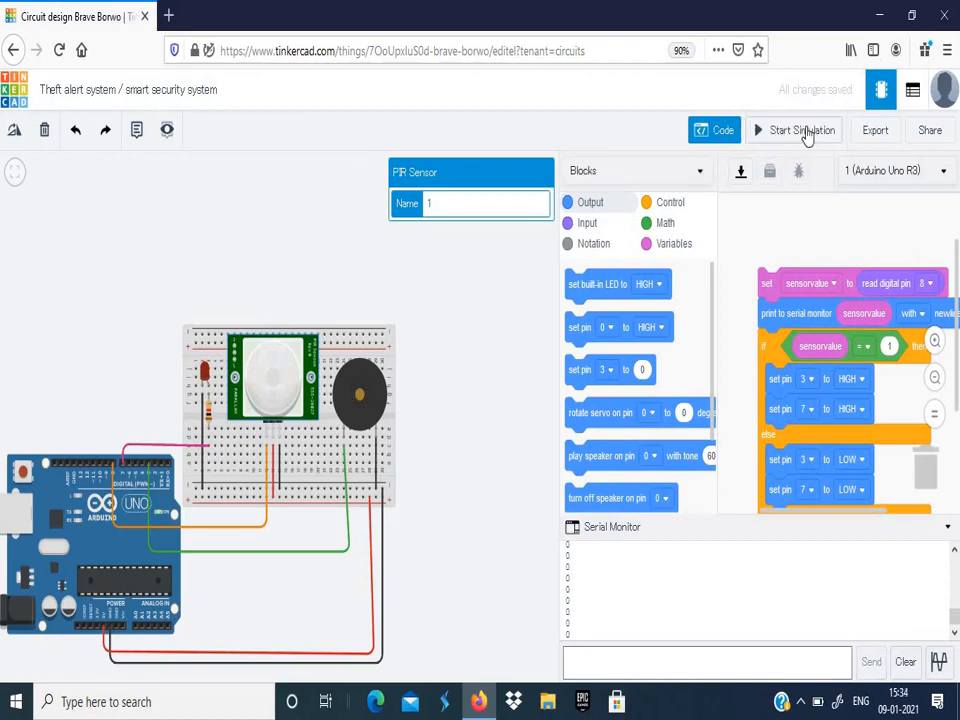